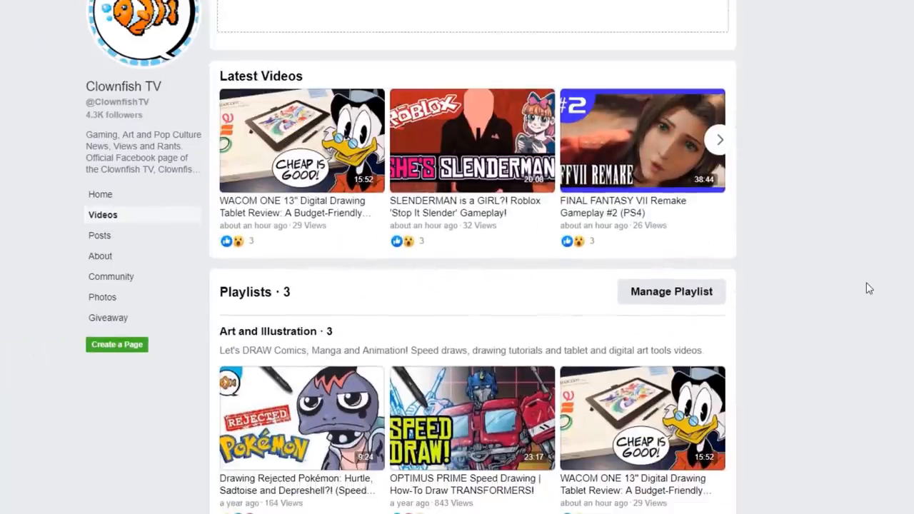
- Scroll down the Clownfish TV Videos tab through Latest Videos, Playlists and All Videos
scroll("down", 3)
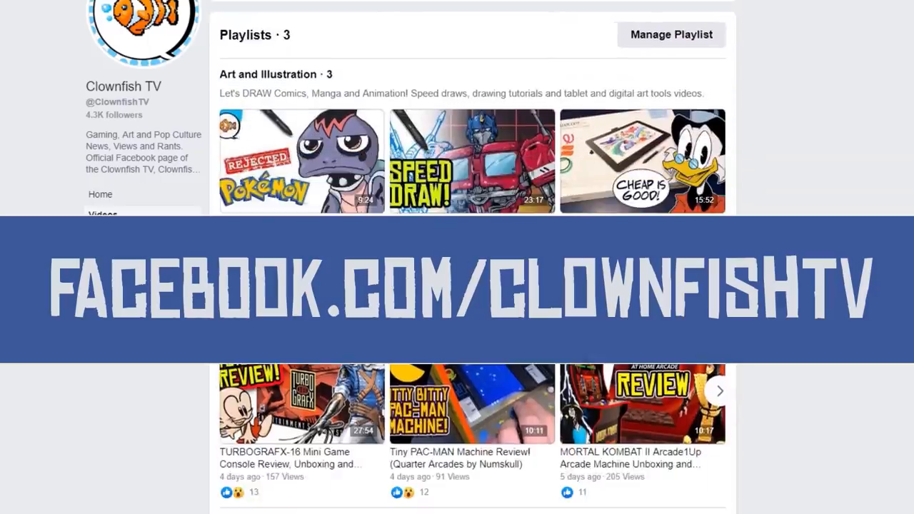
scroll("down", 3)
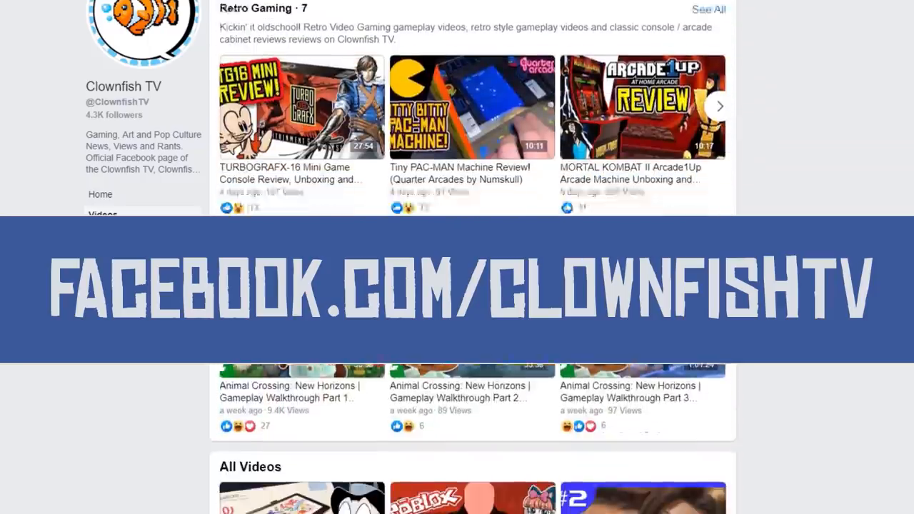
scroll("down", 3)
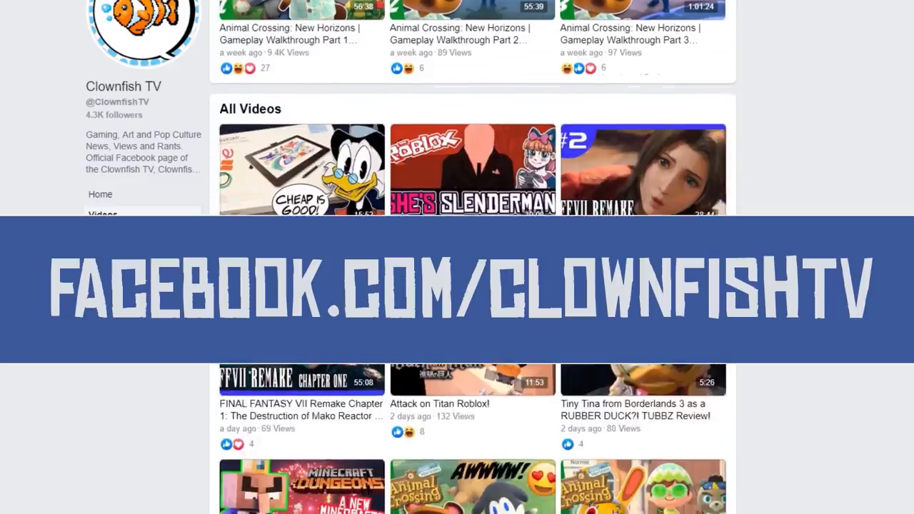
scroll("down", 3)
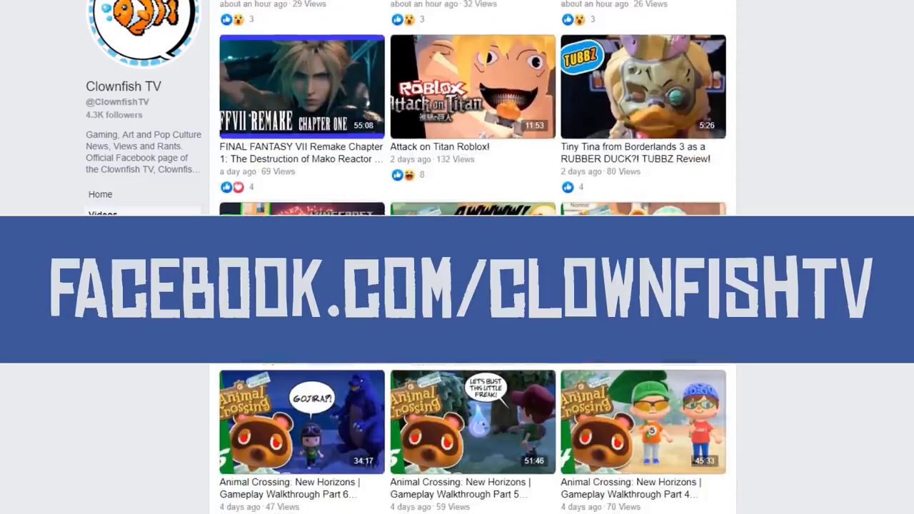
scroll("down", 3)
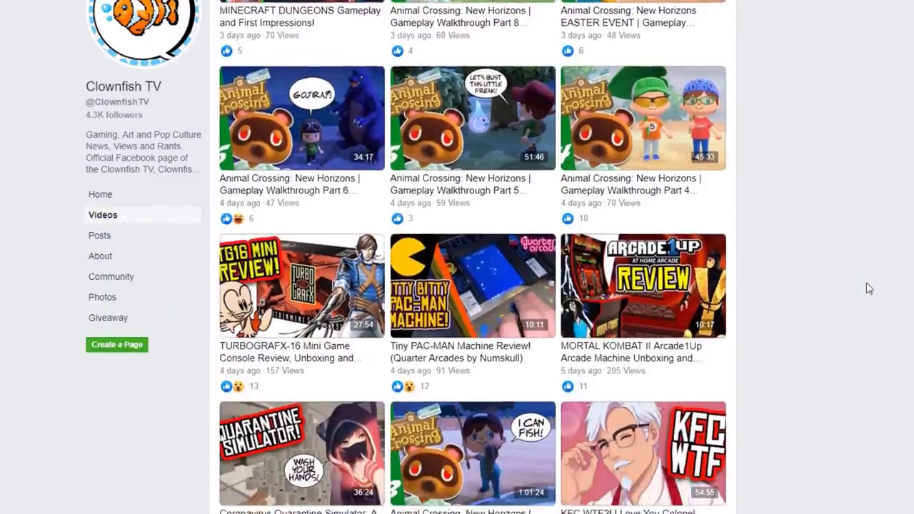
scroll("down", 3)
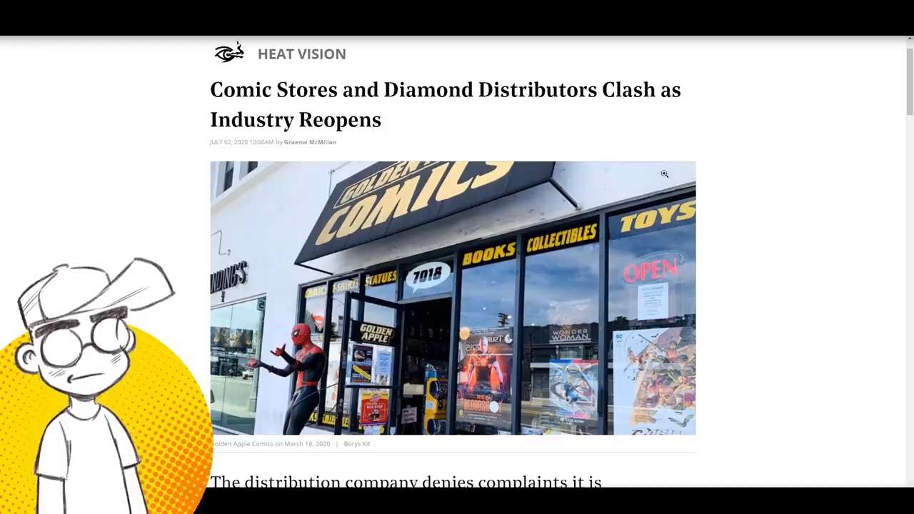
mouse_move(431, 109)
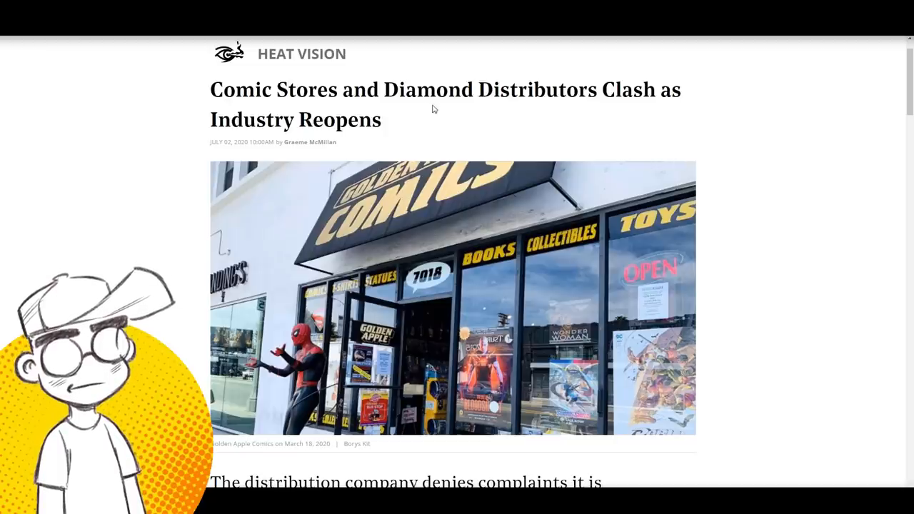
mouse_move(743, 210)
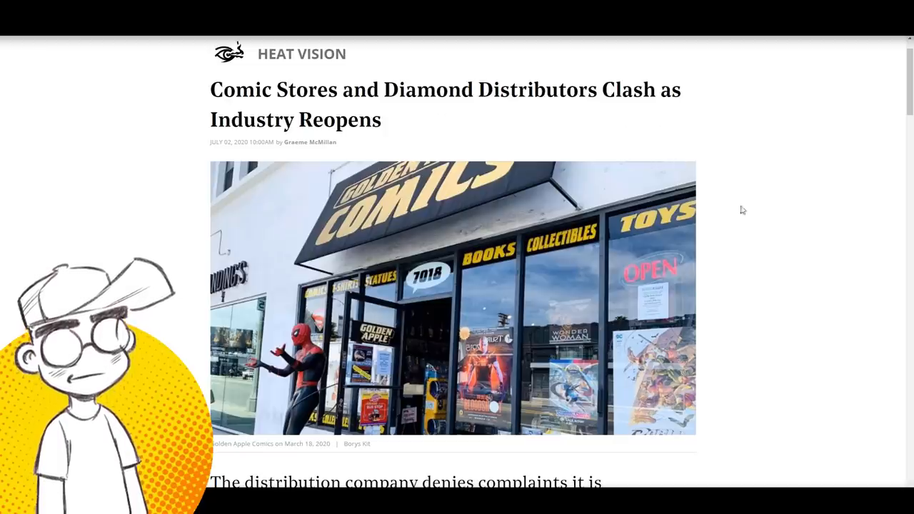
- Scroll past the article photo, intro paragraphs and Heat Vision Breakdown to the shipping-costs quote
scroll("down", 3)
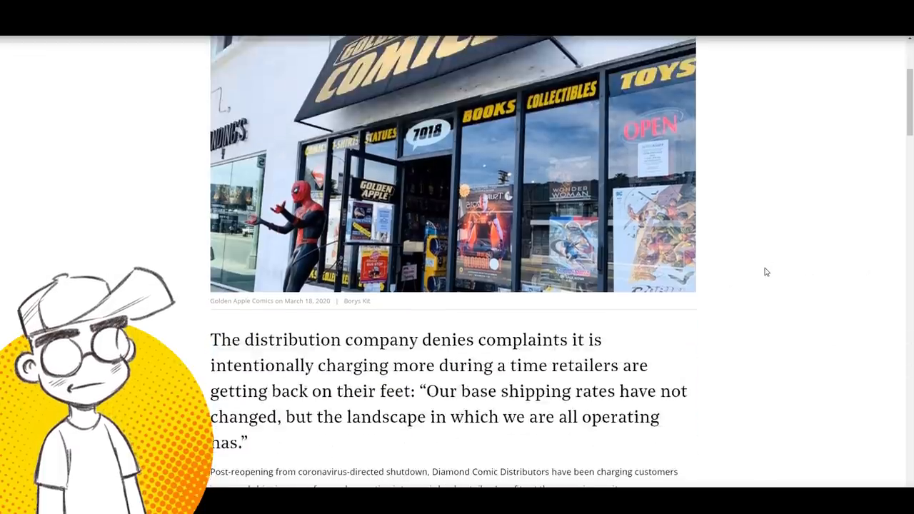
scroll("down", 3)
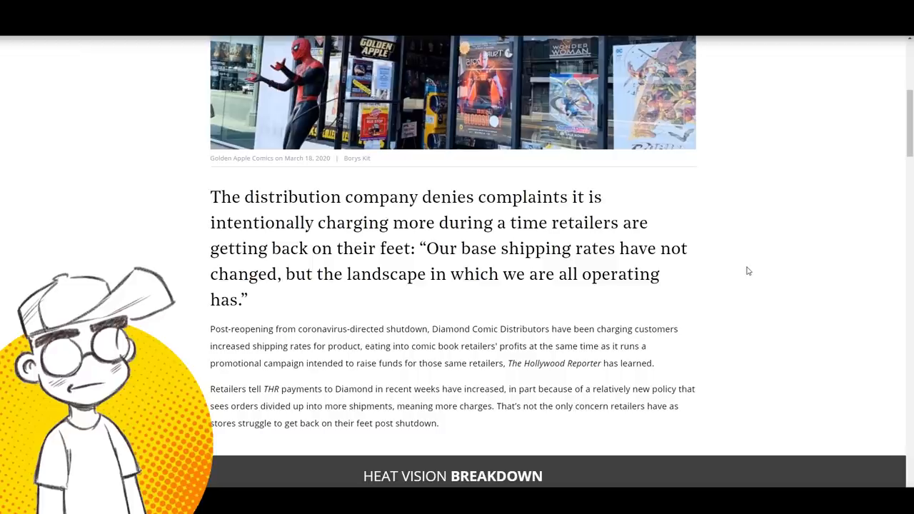
mouse_move(366, 184)
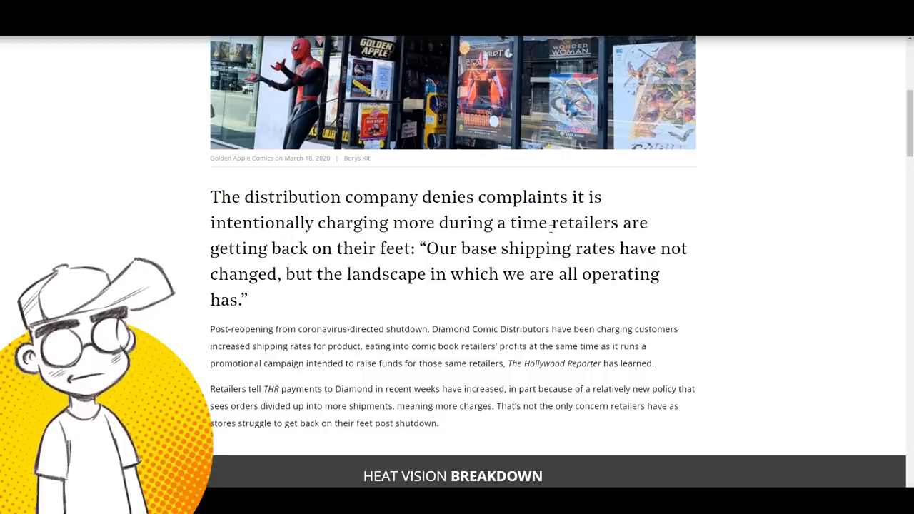
scroll("down", 3)
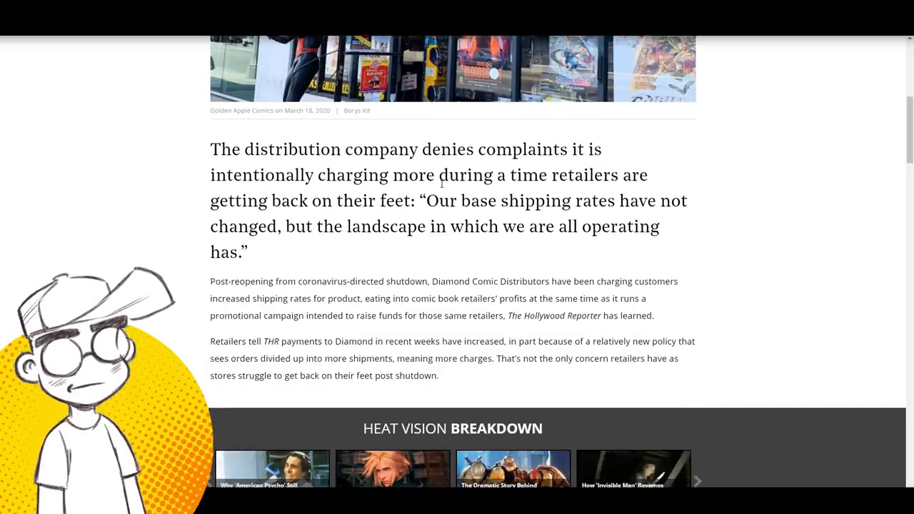
scroll("down", 3)
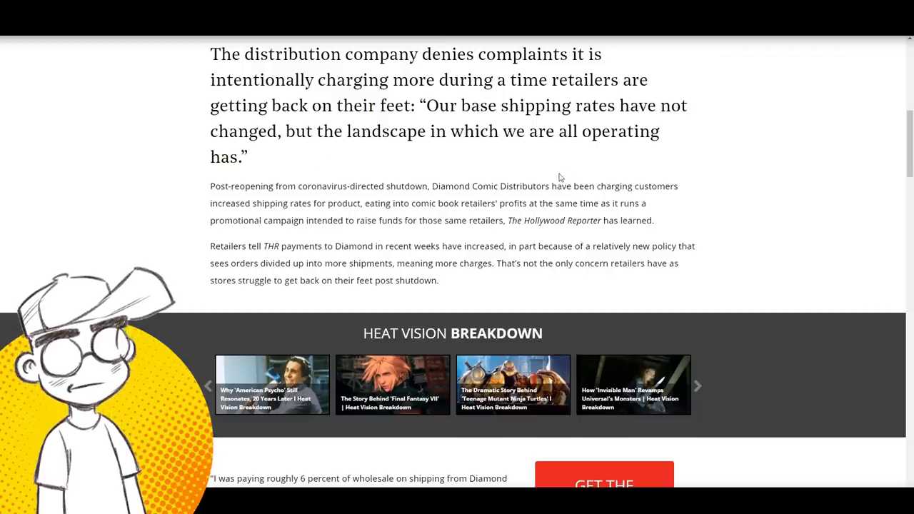
scroll("down", 3)
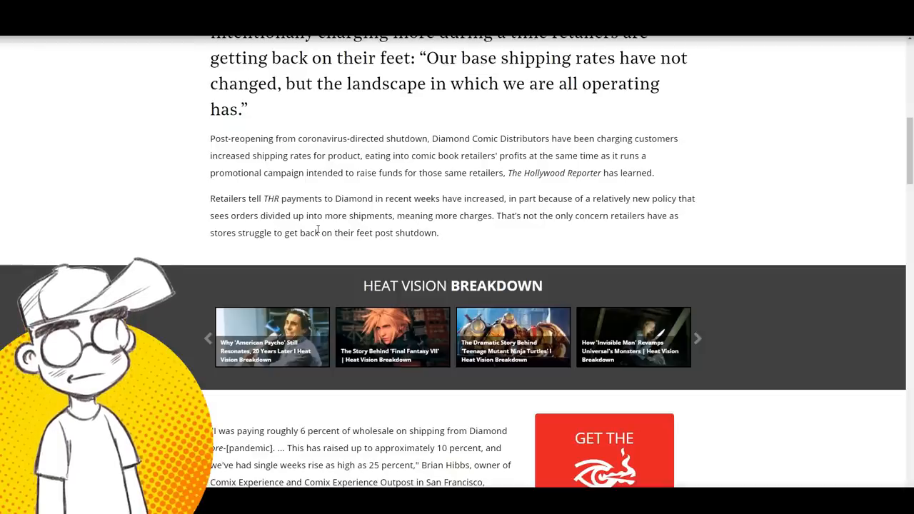
scroll("down", 3)
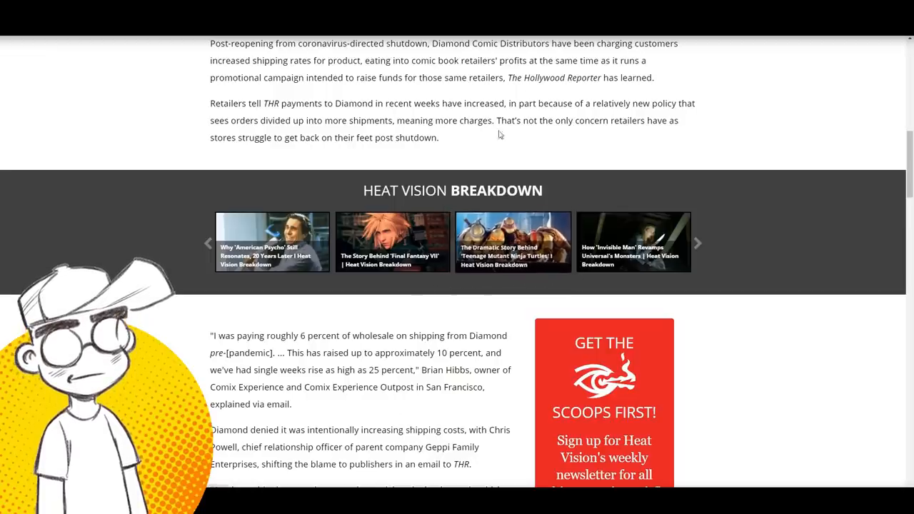
scroll("down", 3)
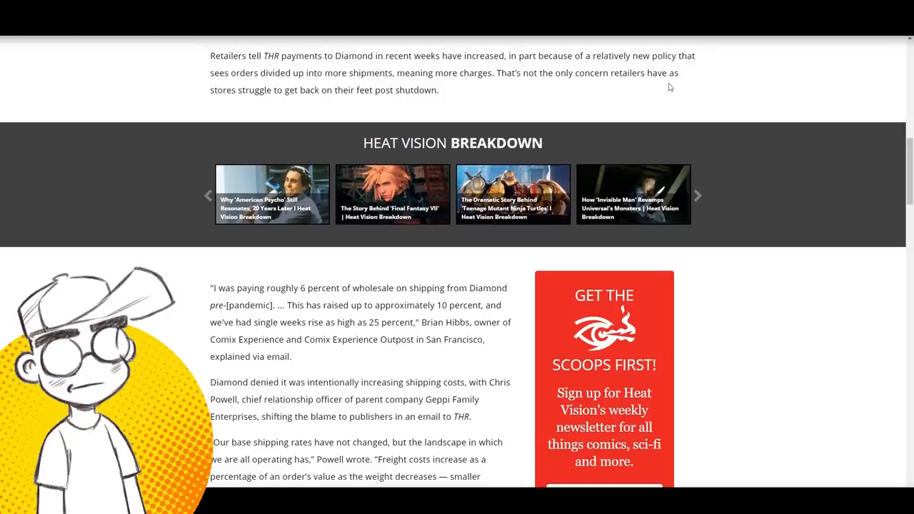
scroll("down", 3)
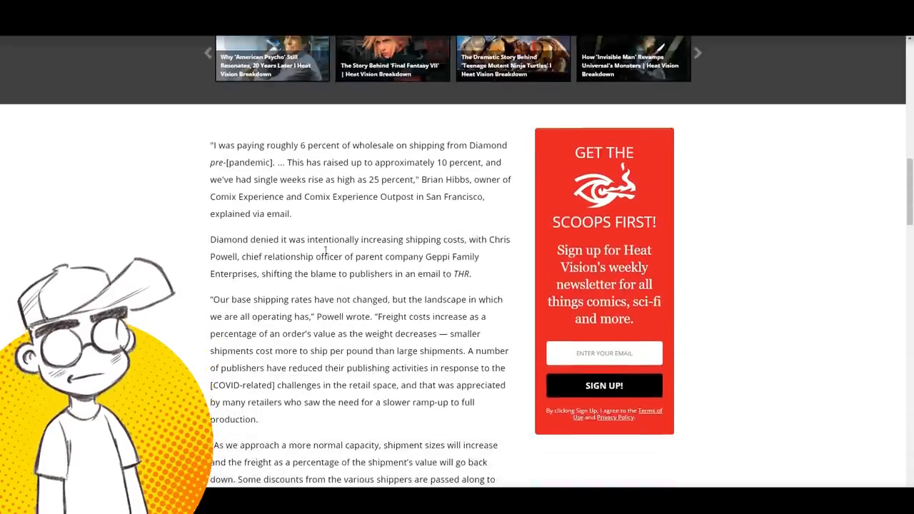
- Highlight 'intentionally increasing shipping costs', then read on through Diamond's statements to Hibbs's quote and DC's split
scroll("down", 3)
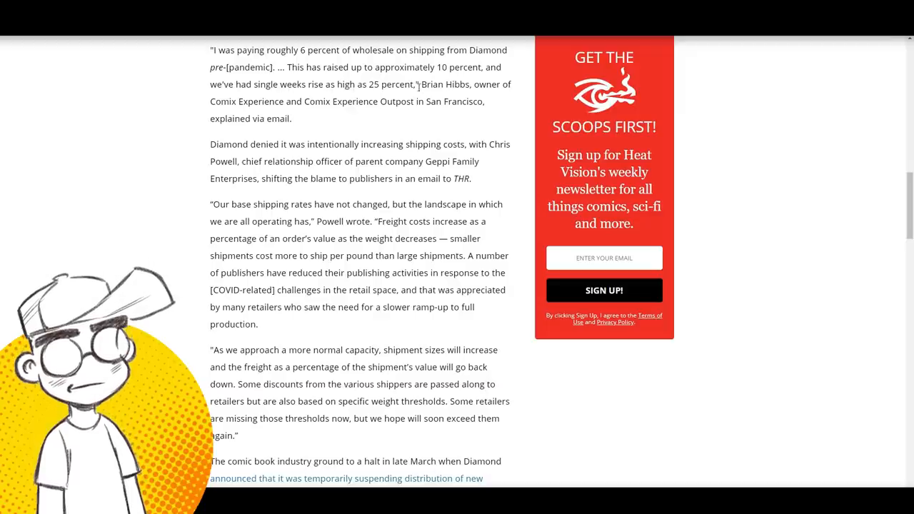
double_click(446, 84)
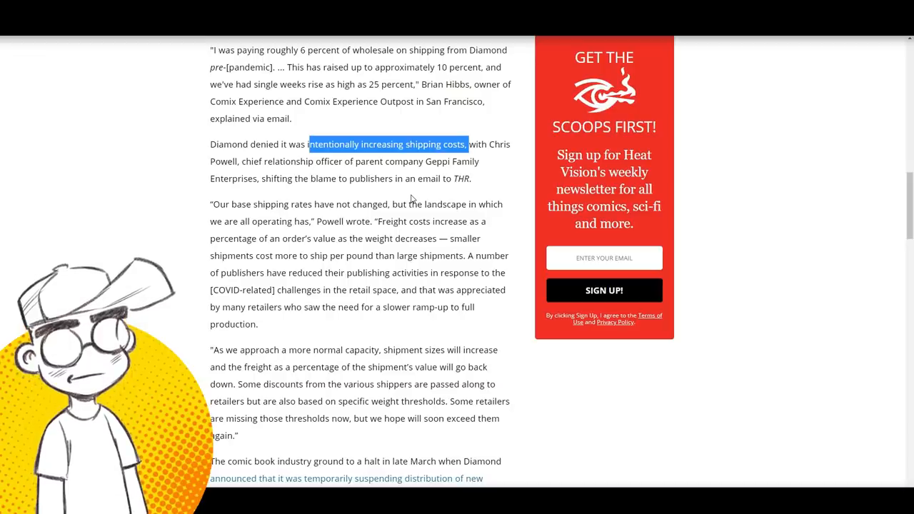
scroll("down", 3)
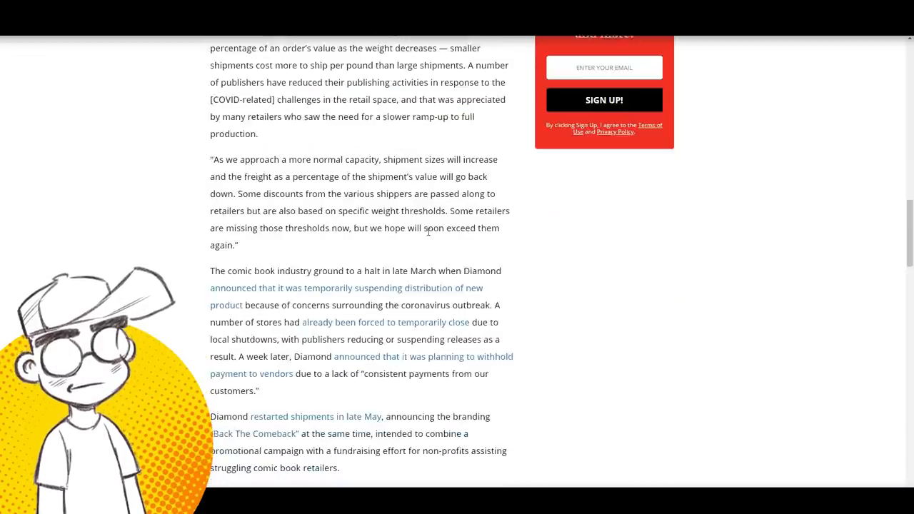
scroll("down", 3)
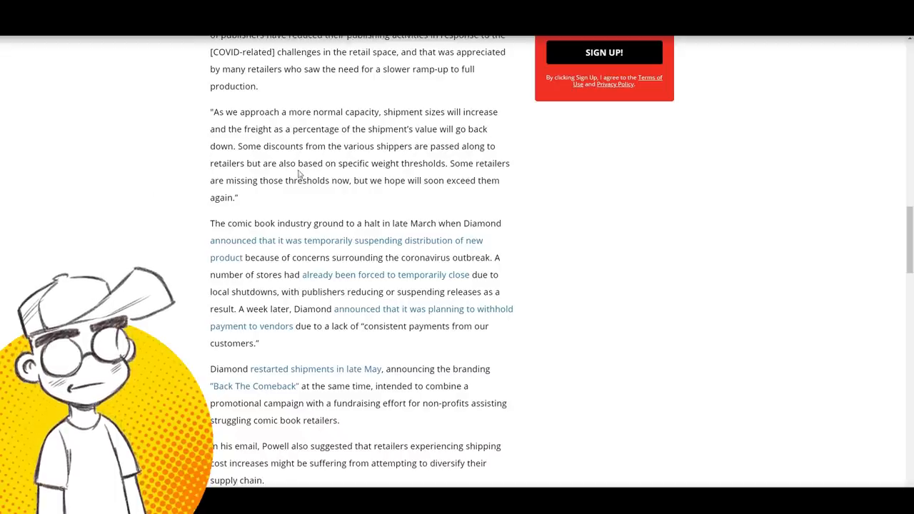
mouse_move(618, 280)
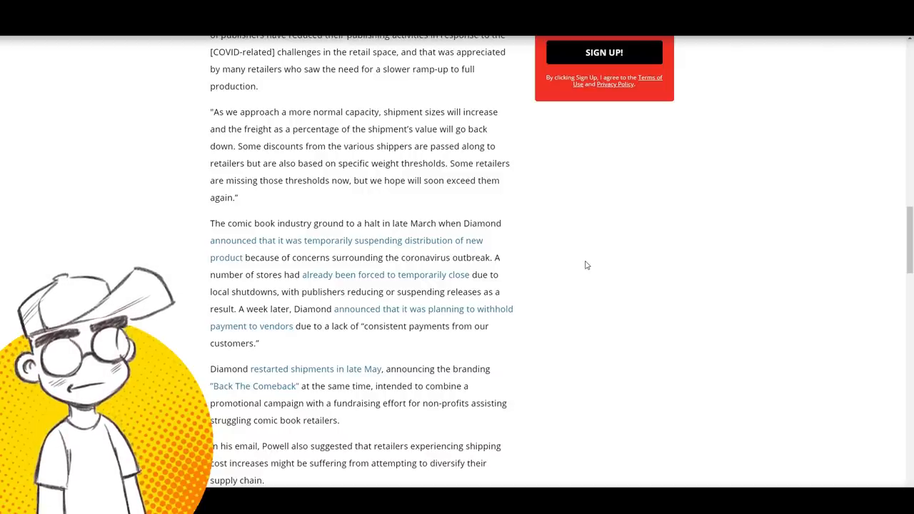
scroll("down", 3)
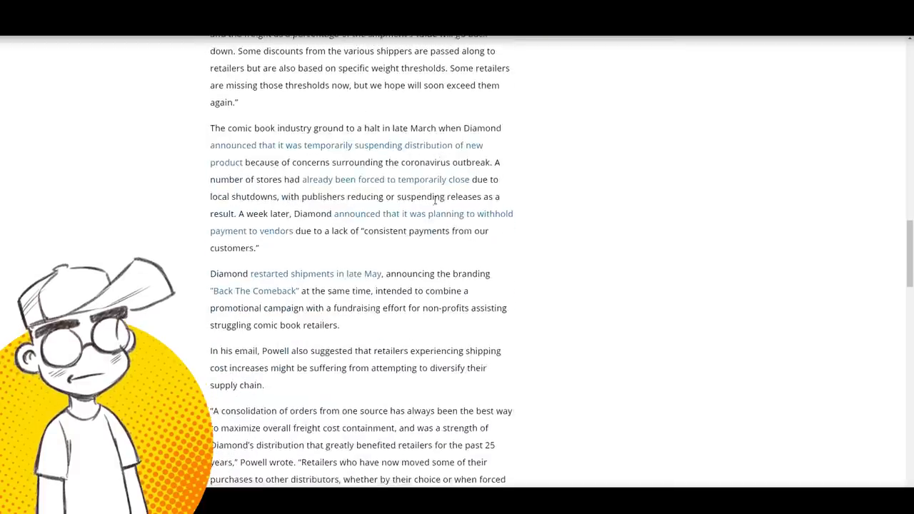
scroll("down", 3)
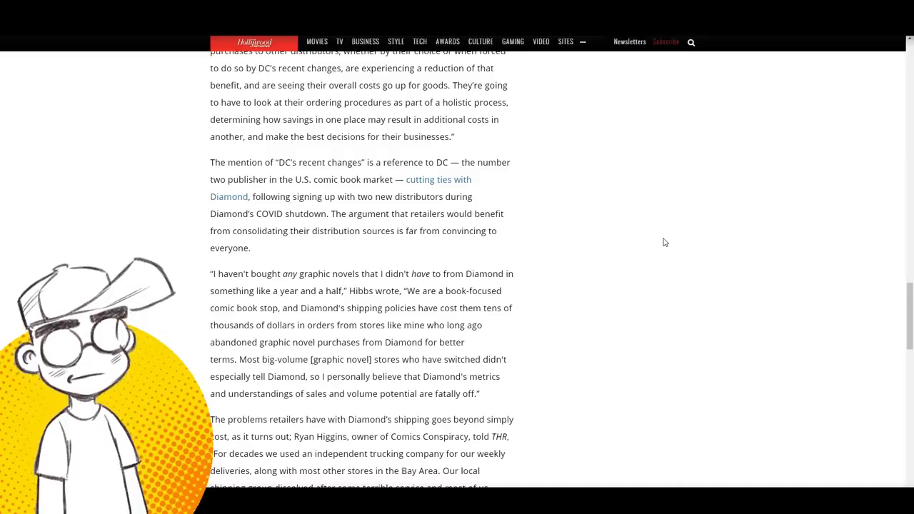
mouse_move(653, 243)
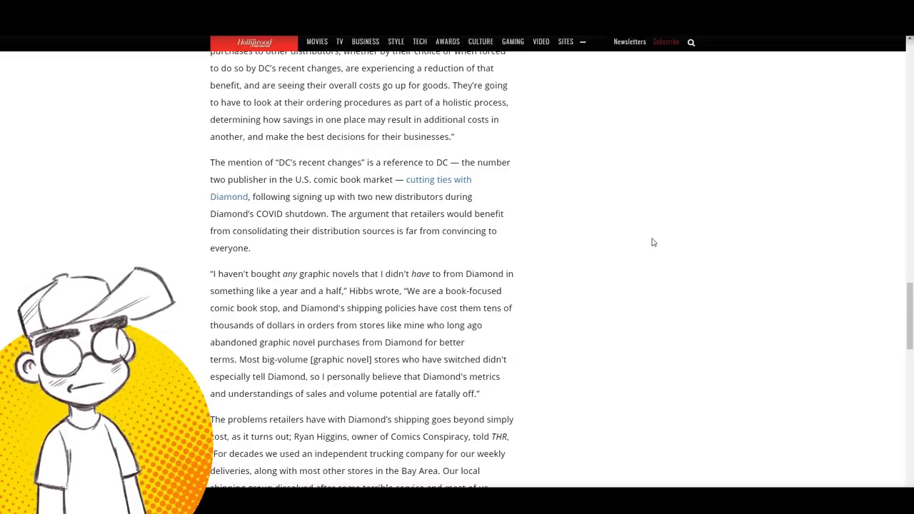
scroll("down", 3)
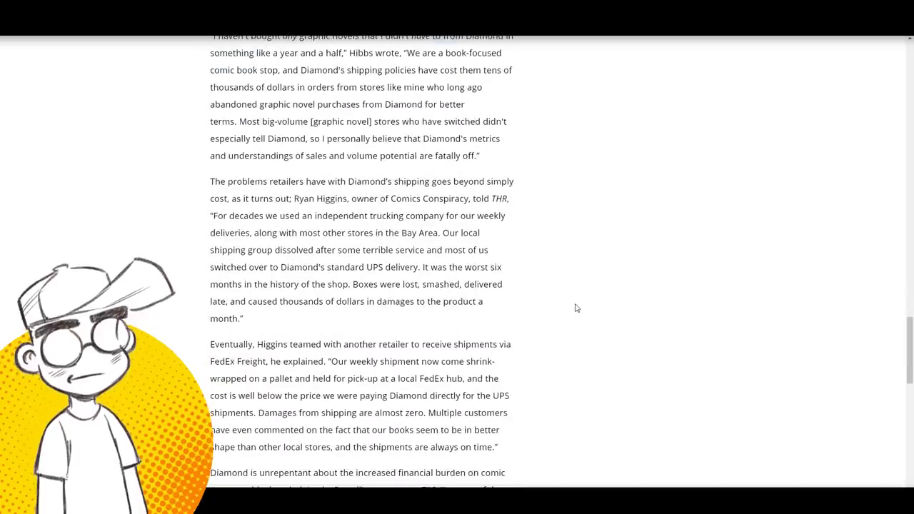
scroll("down", 3)
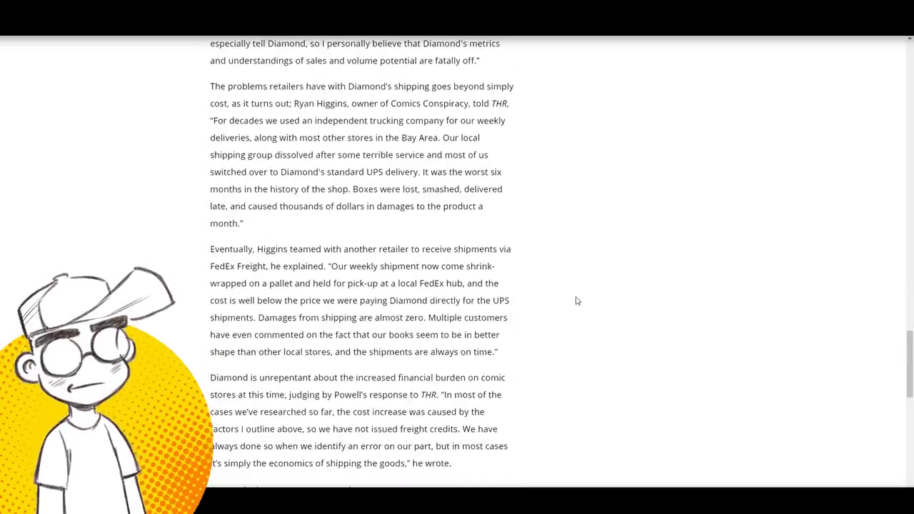
scroll("down", 3)
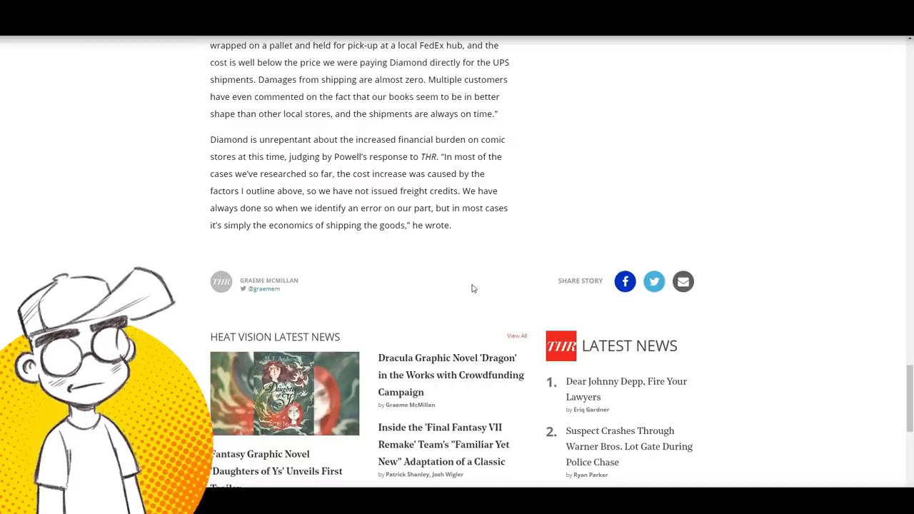
scroll("up", 3)
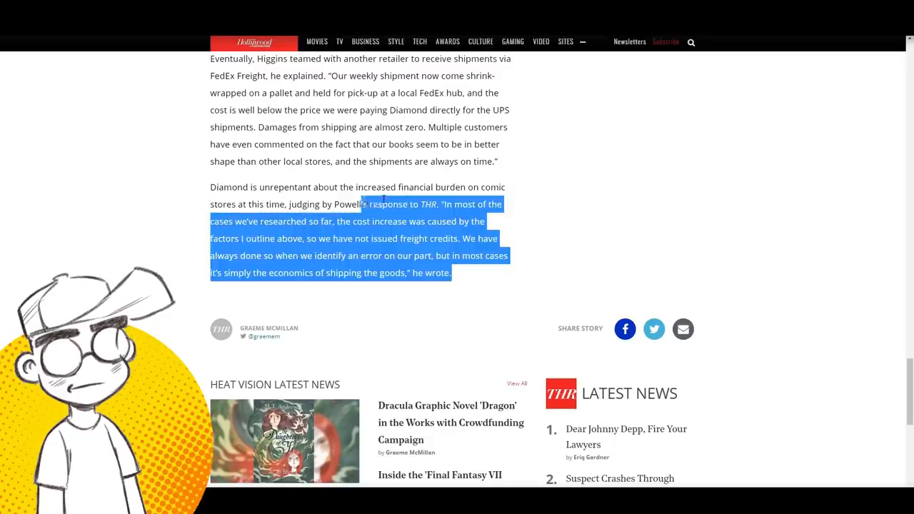
left_click(570, 267)
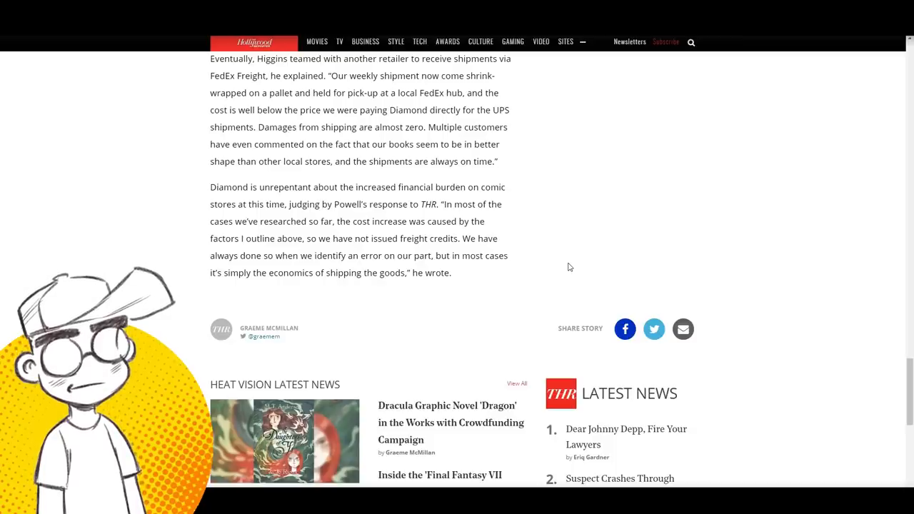
mouse_move(583, 301)
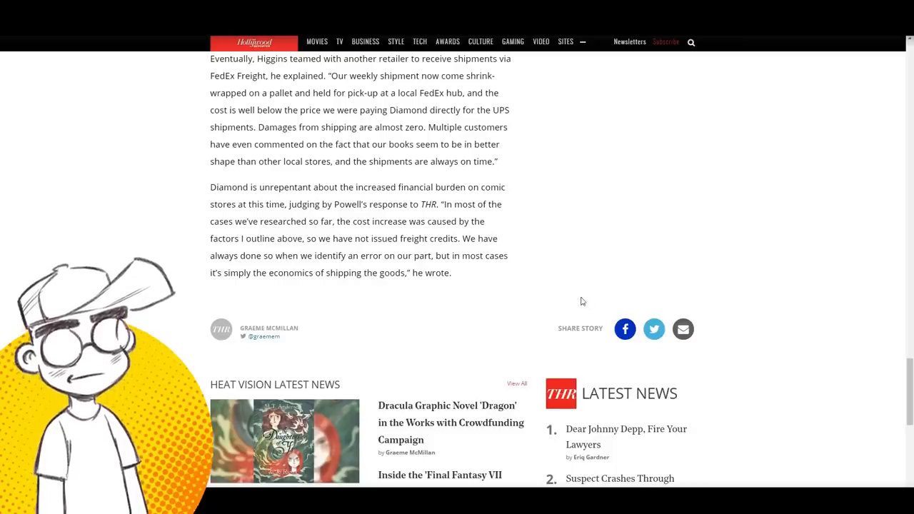
scroll("up", 3)
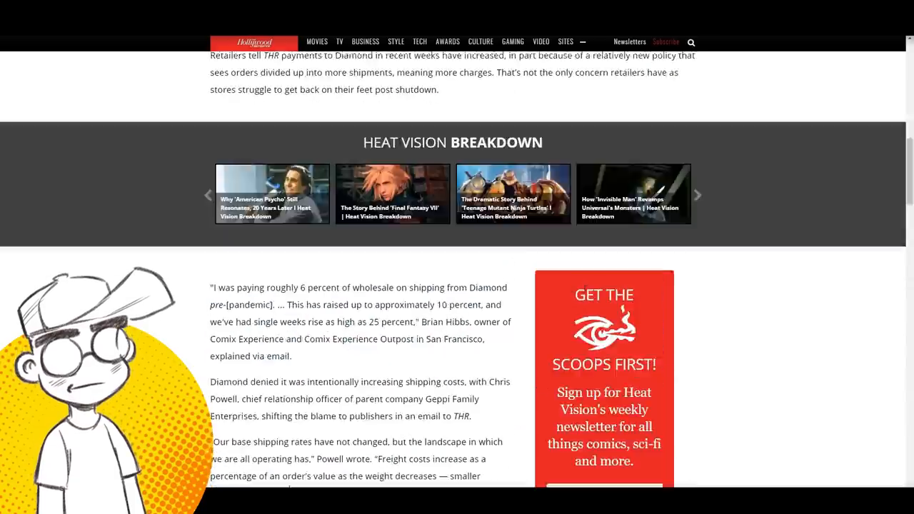
scroll("up", 3)
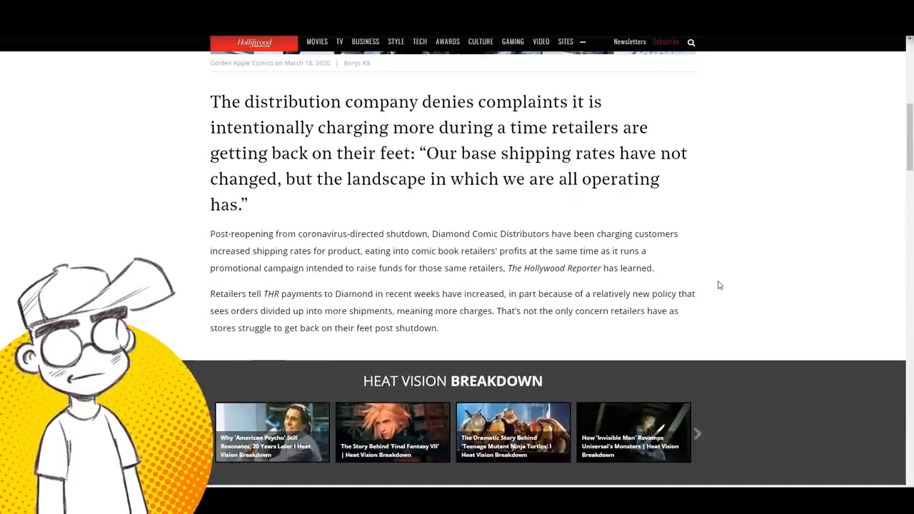
scroll("up", 3)
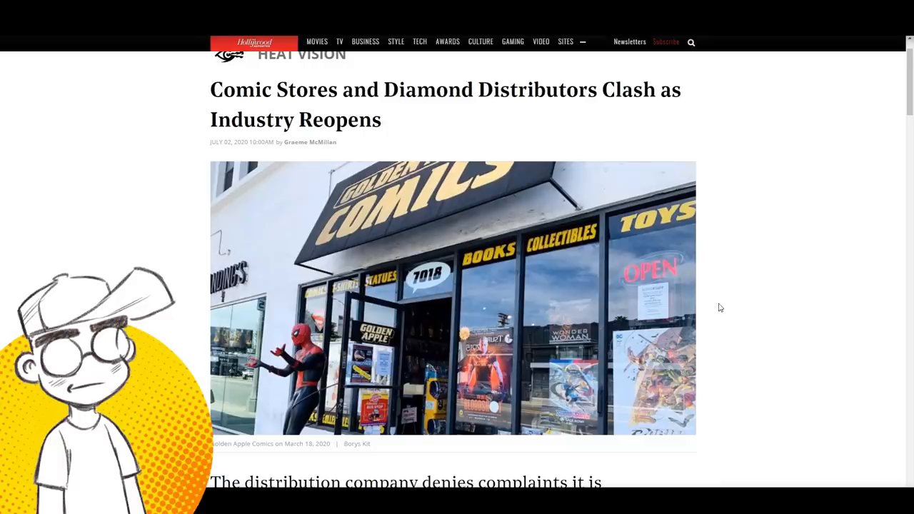
mouse_move(731, 277)
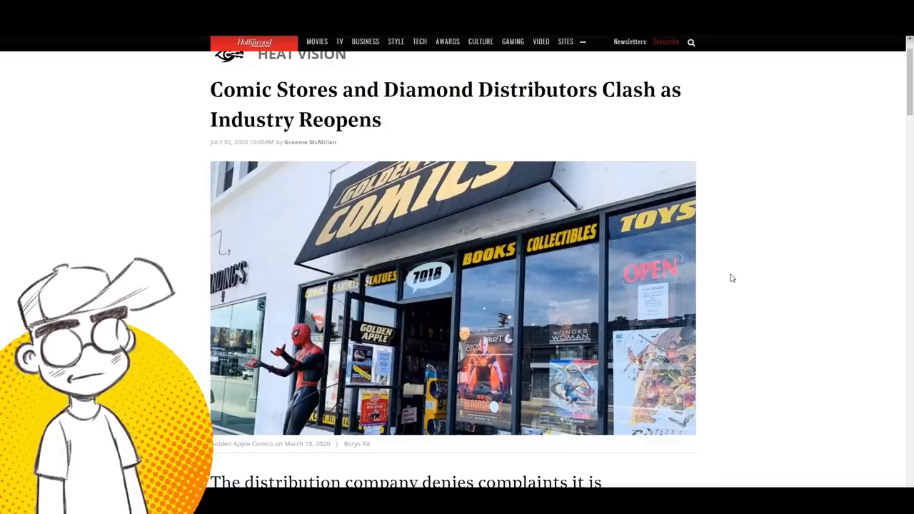
scroll("down", 3)
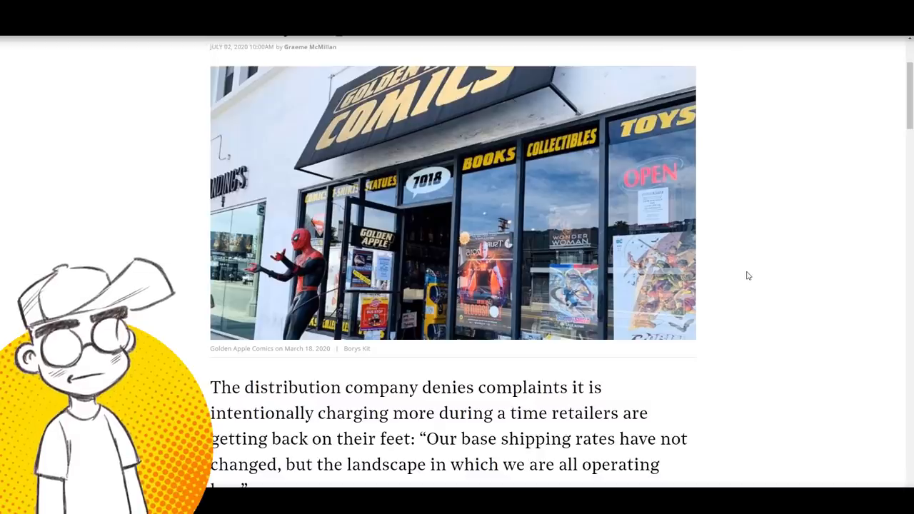
scroll("up", 3)
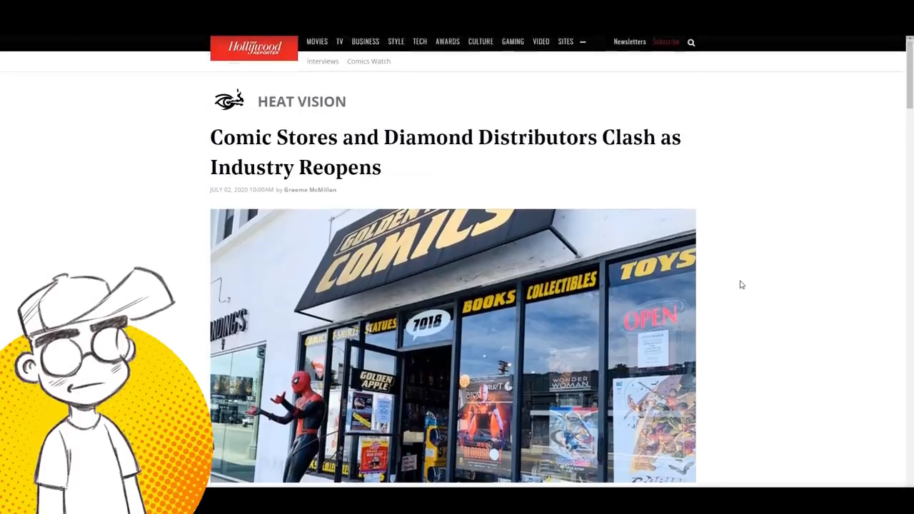
scroll("down", 3)
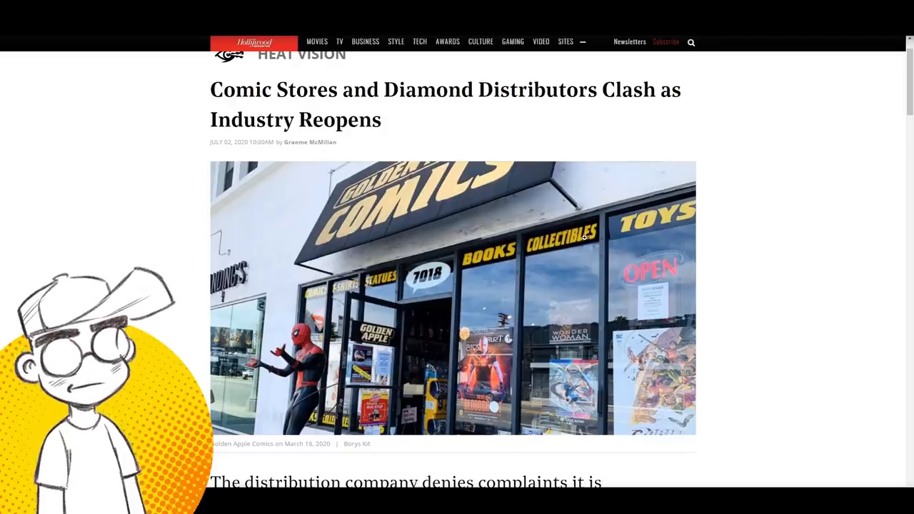
mouse_move(500, 210)
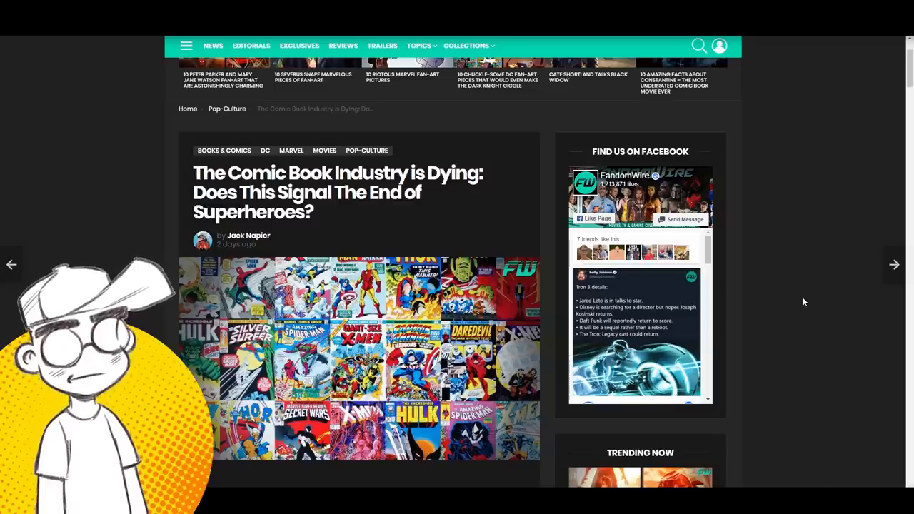
mouse_move(814, 299)
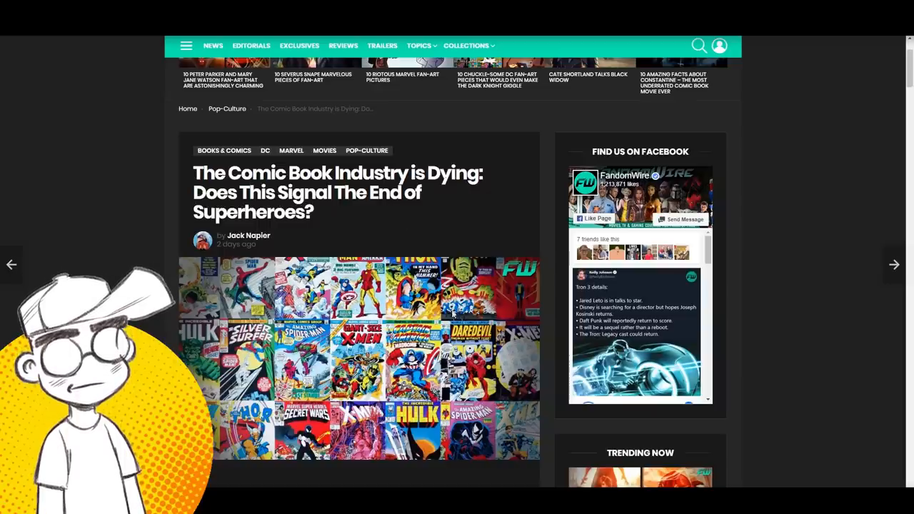
mouse_move(449, 227)
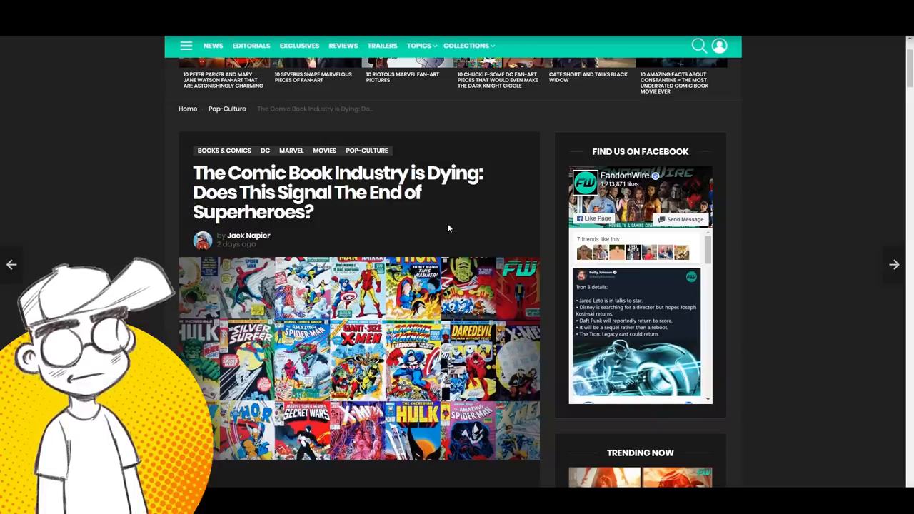
scroll("down", 3)
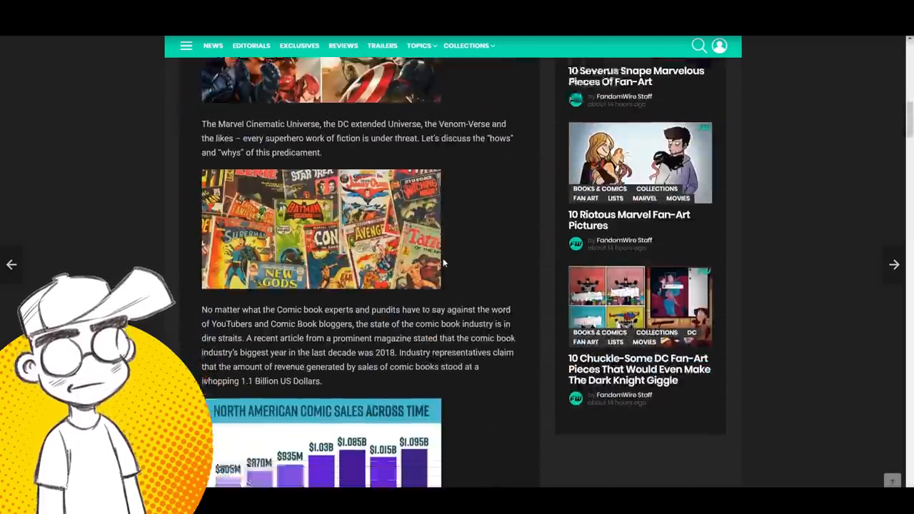
scroll("down", 3)
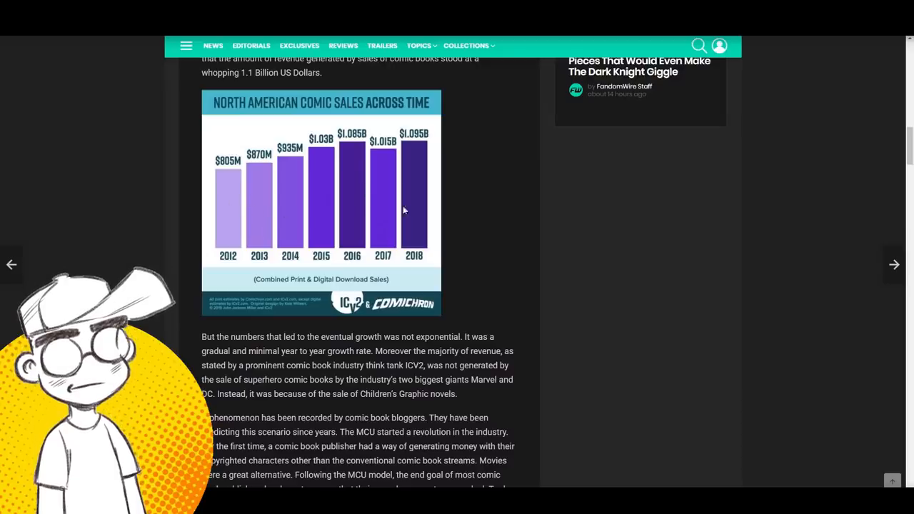
scroll("down", 3)
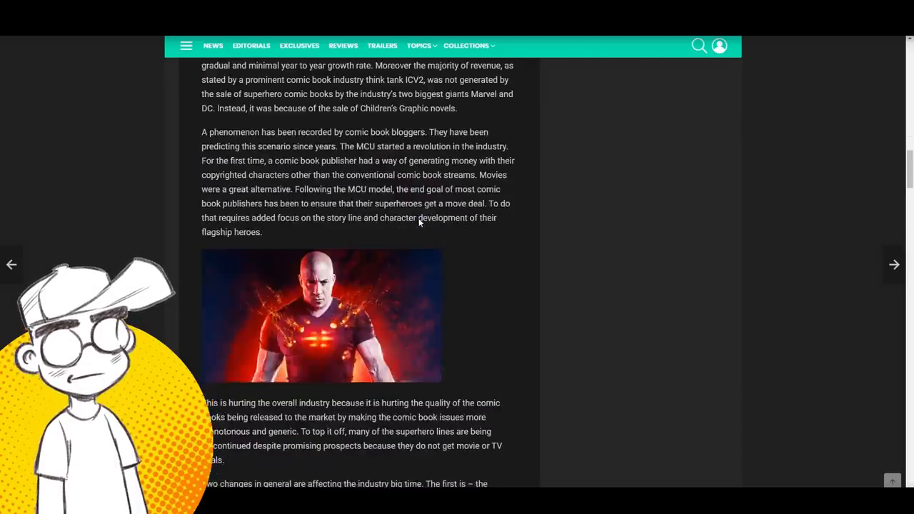
scroll("down", 3)
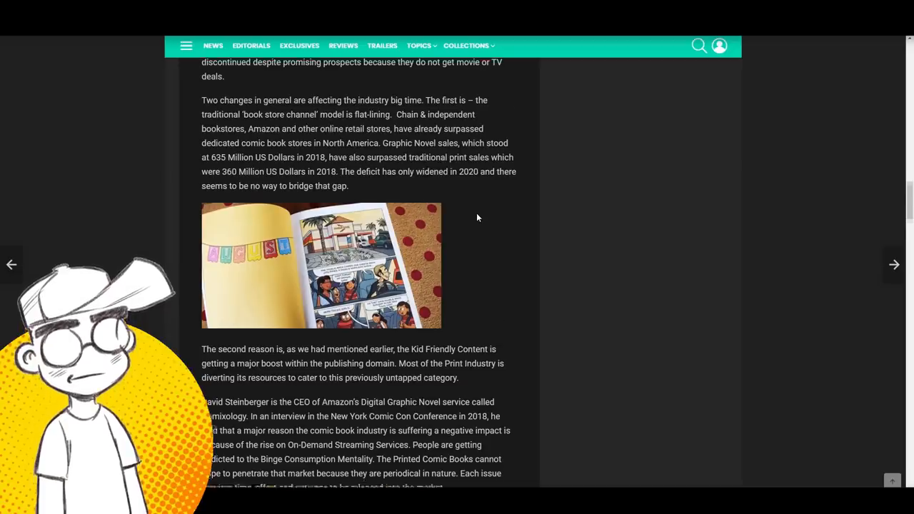
scroll("down", 3)
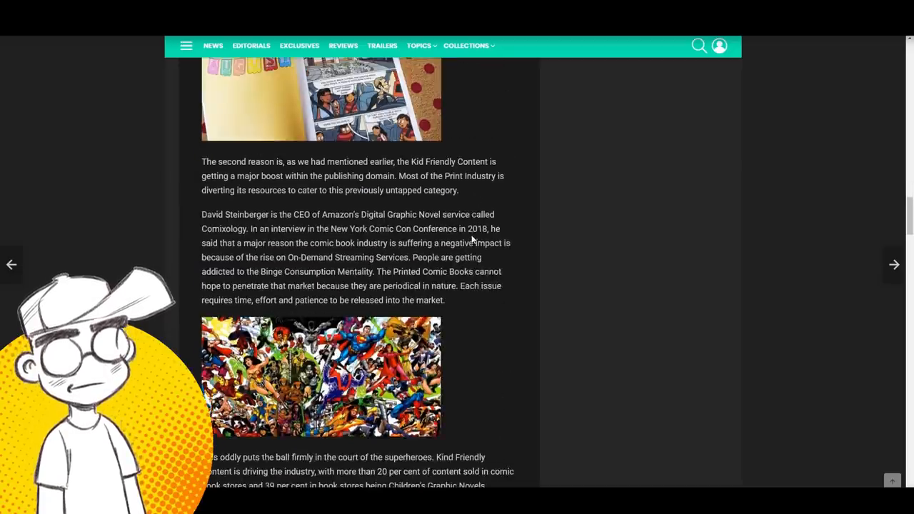
scroll("down", 3)
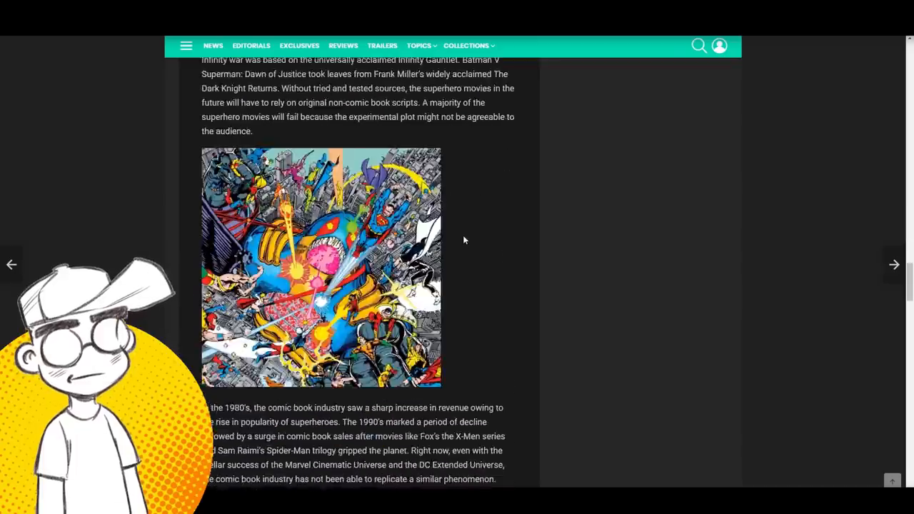
scroll("down", 3)
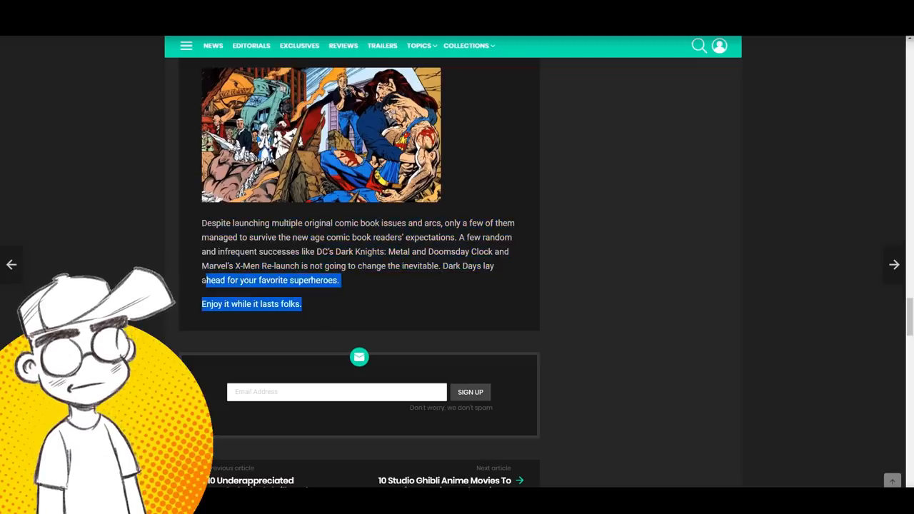
scroll("up", 3)
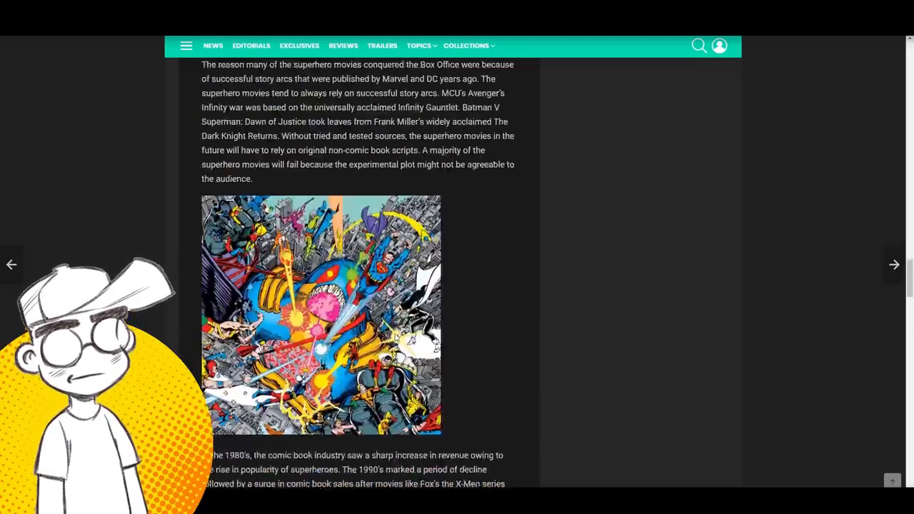
scroll("down", 3)
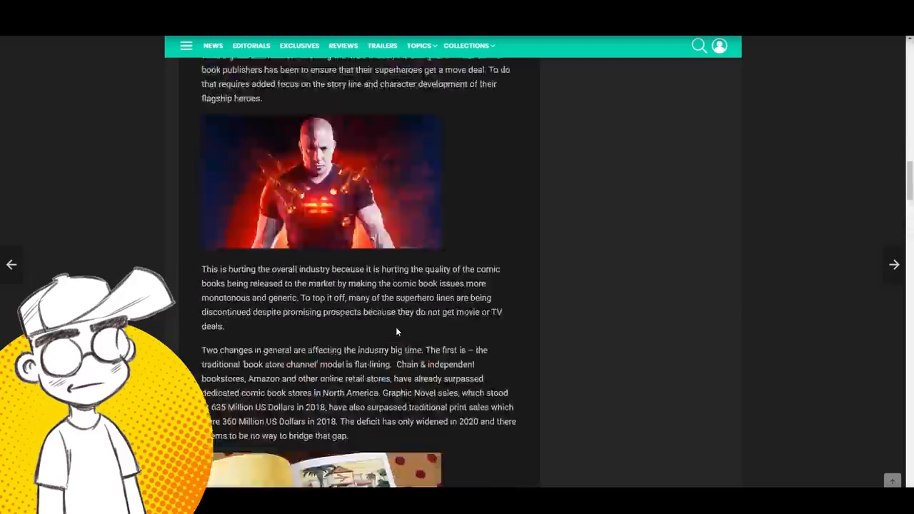
scroll("up", 3)
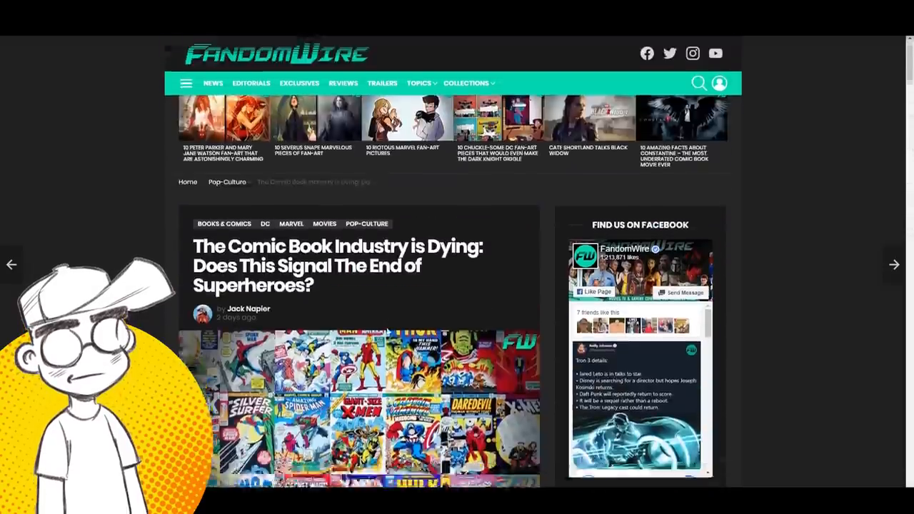
scroll("down", 3)
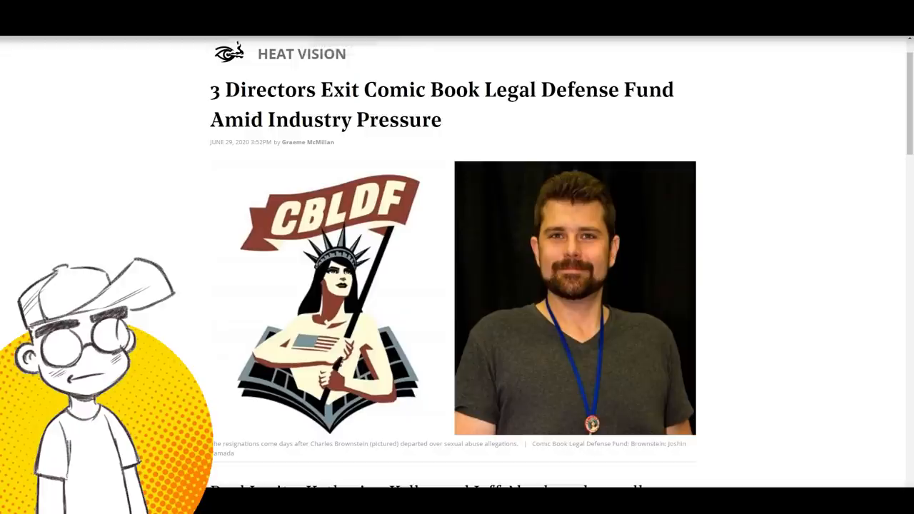
mouse_move(829, 201)
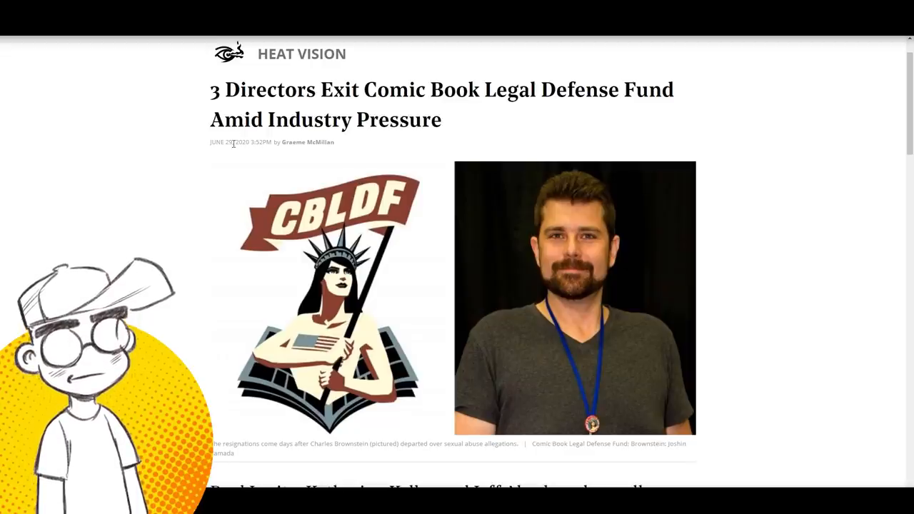
- Scroll to the CBLDF article's subheading and opening paragraphs, then back up
scroll("down", 3)
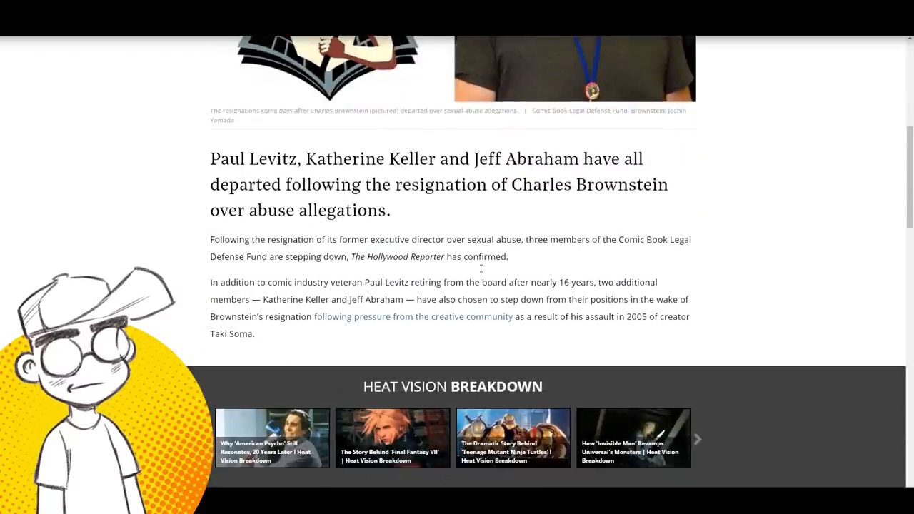
scroll("up", 3)
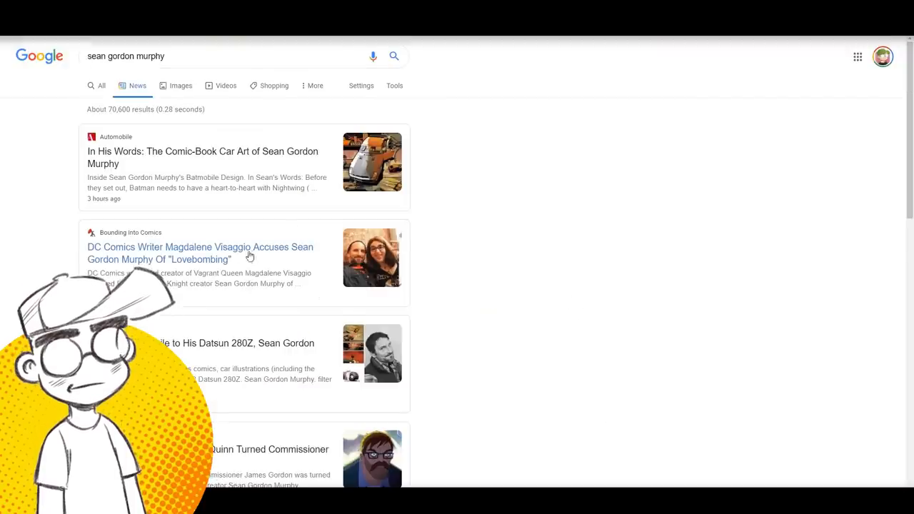
- Scroll the 'sean gordon murphy' news results, then return to the Hollywood Reporter CBLDF article
scroll("down", 3)
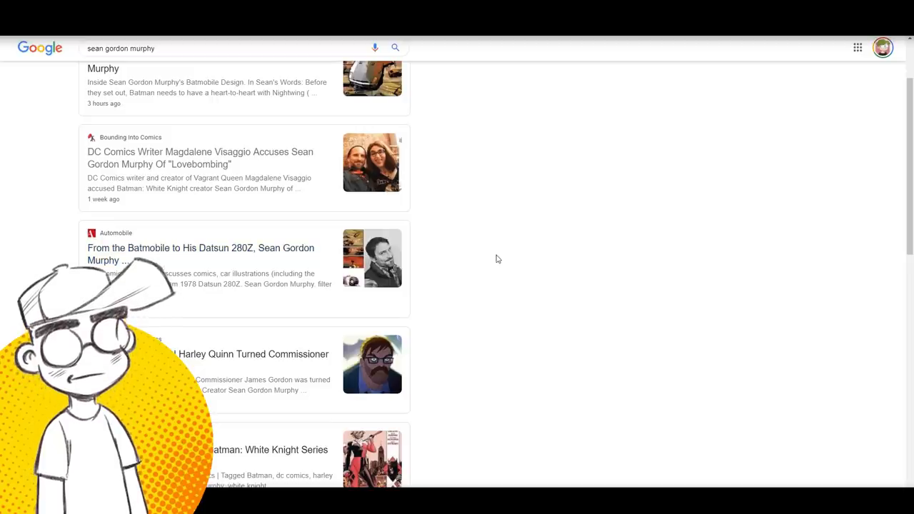
mouse_move(508, 269)
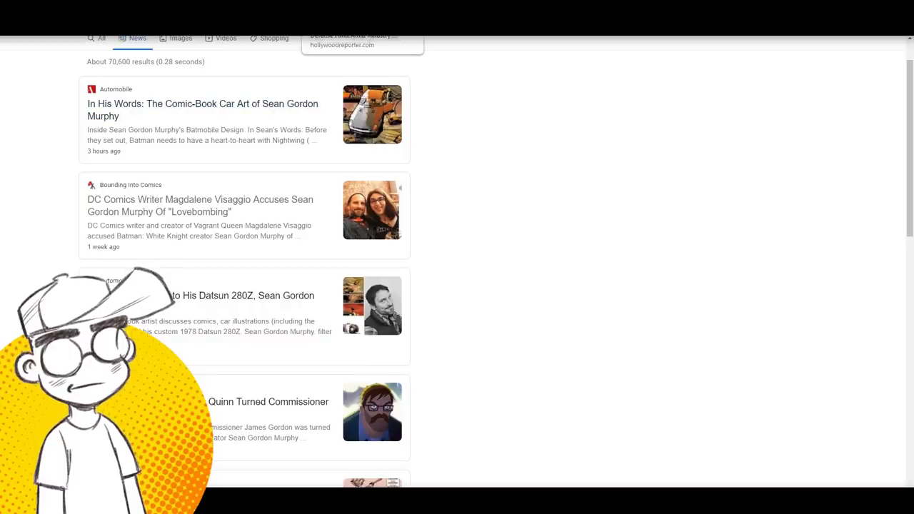
left_click(350, 40)
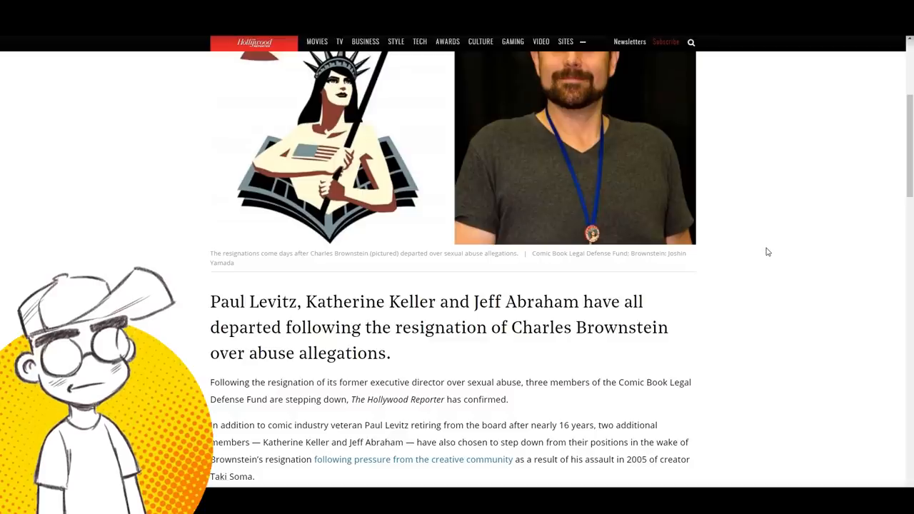
- Read the paragraphs on the departures of Levitz, Keller and Abraham, scrolling back and forth
scroll("down", 3)
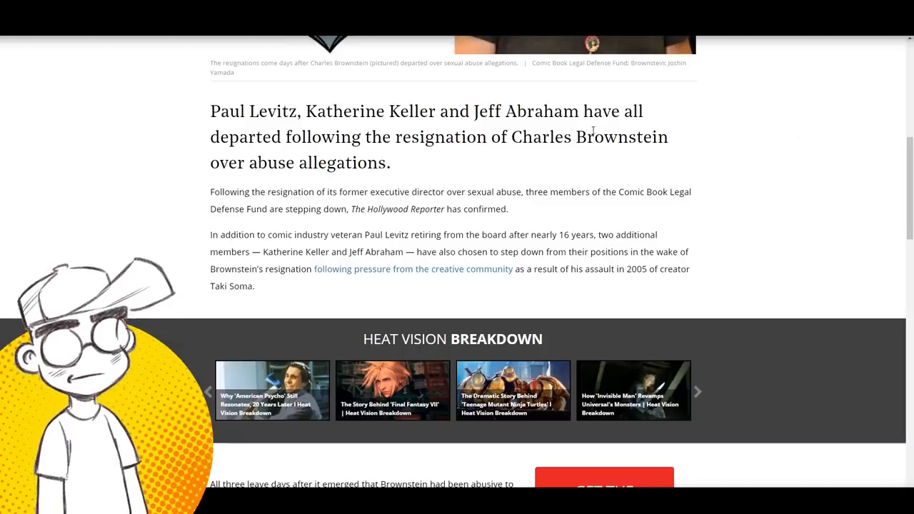
scroll("up", 3)
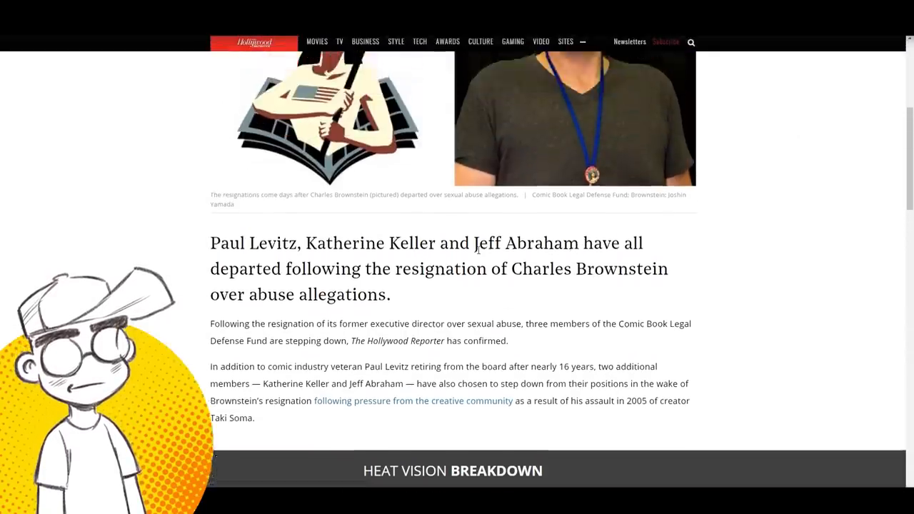
scroll("down", 3)
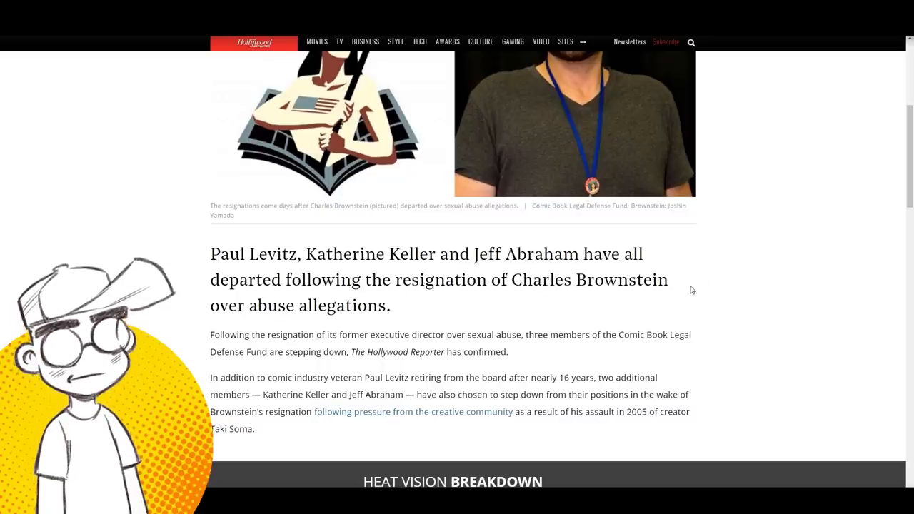
scroll("up", 3)
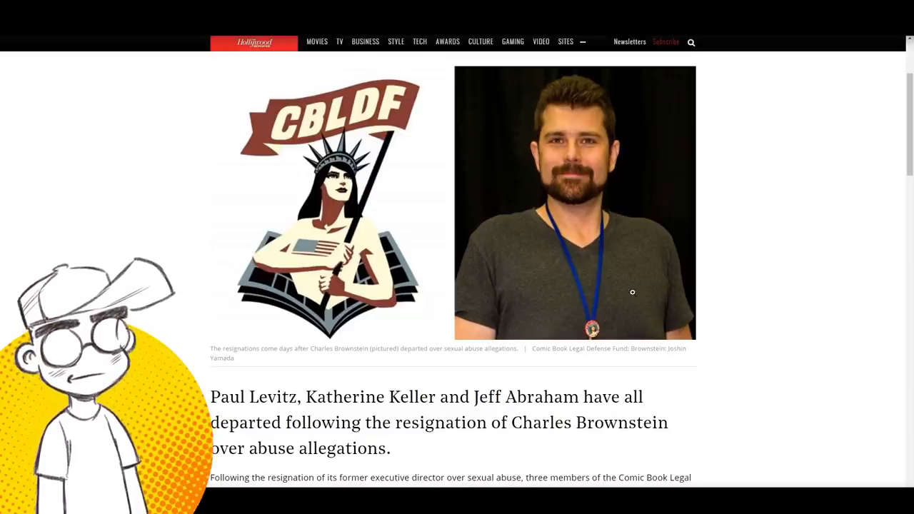
- Scroll down through the CBLDF board's full statement, then back up slightly
scroll("down", 3)
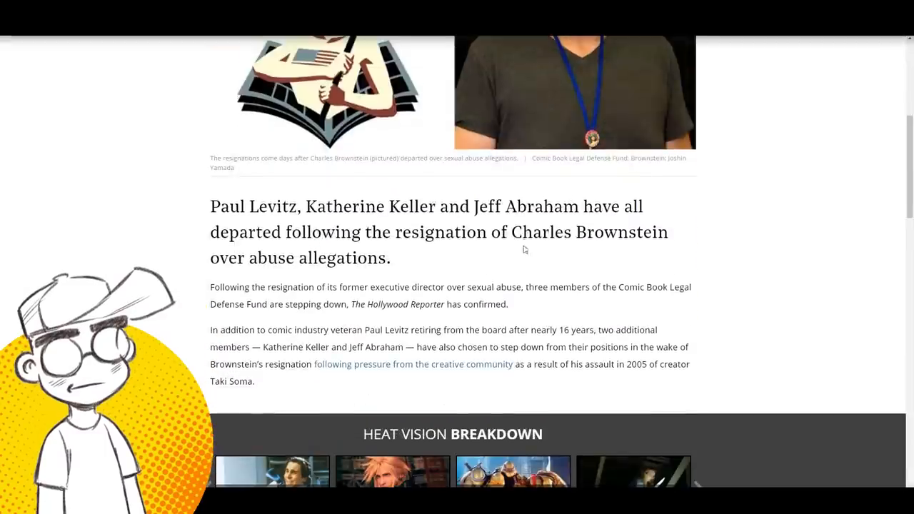
scroll("down", 3)
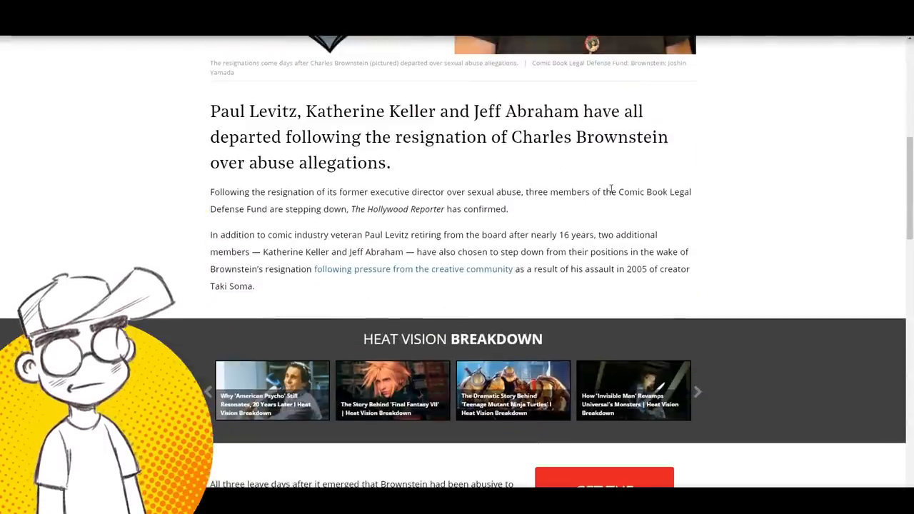
scroll("down", 3)
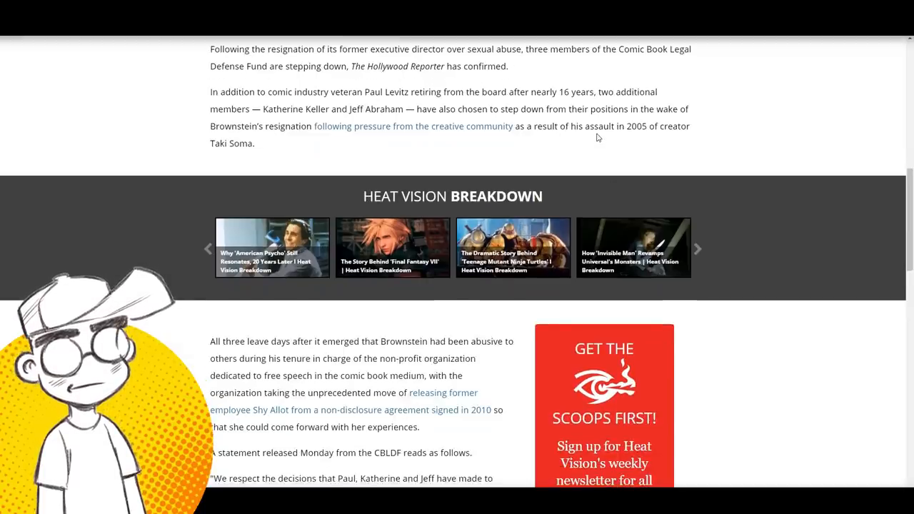
scroll("down", 3)
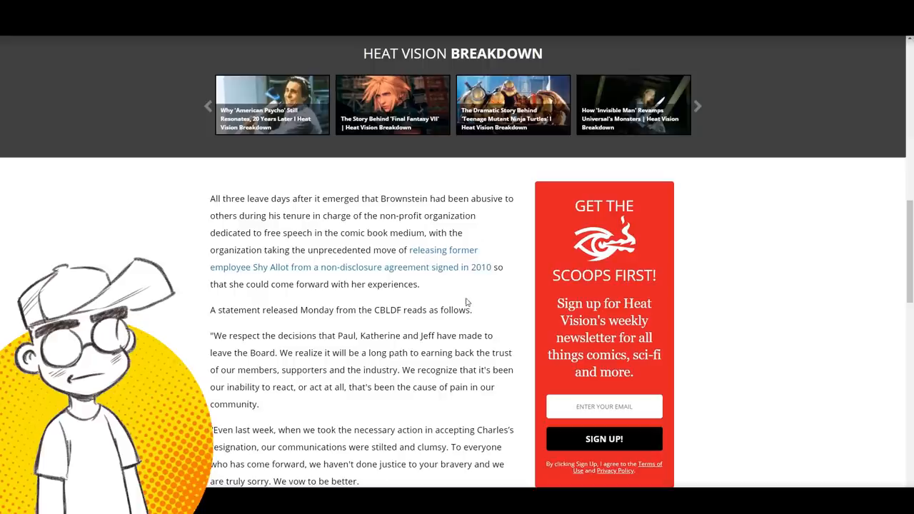
scroll("down", 3)
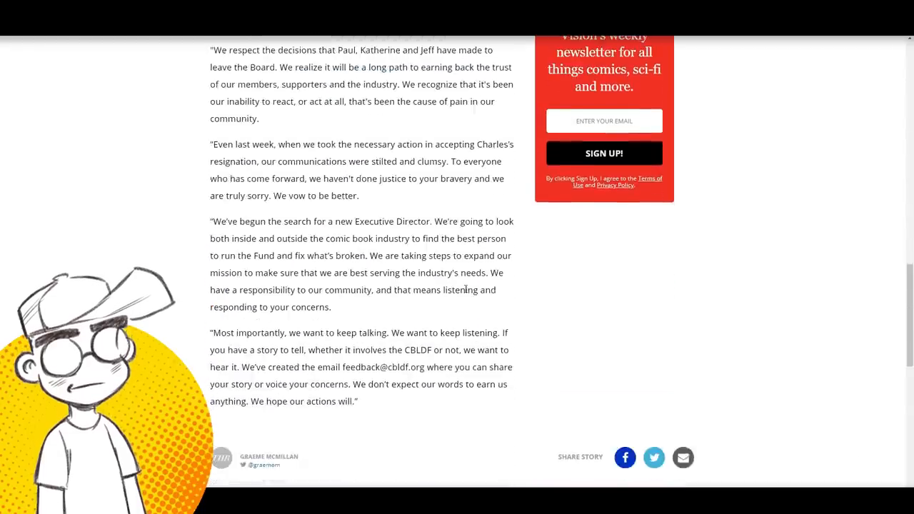
scroll("up", 3)
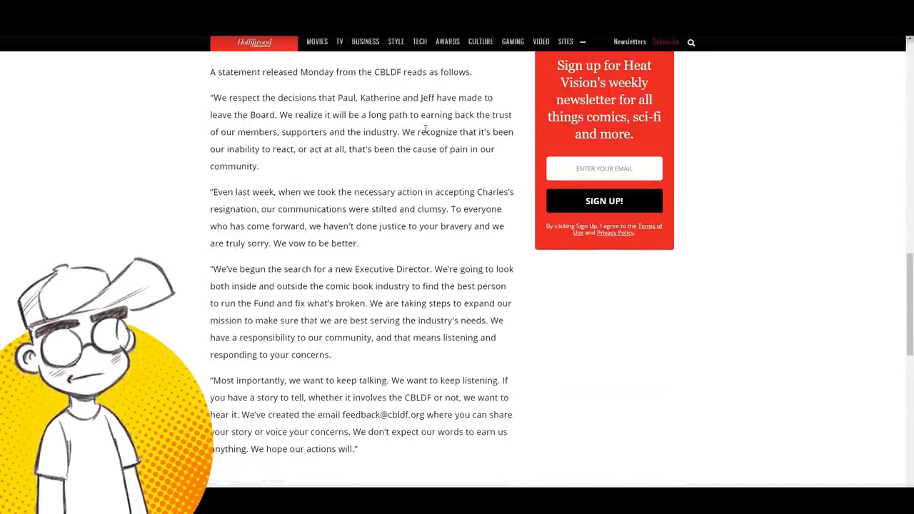
scroll("up", 3)
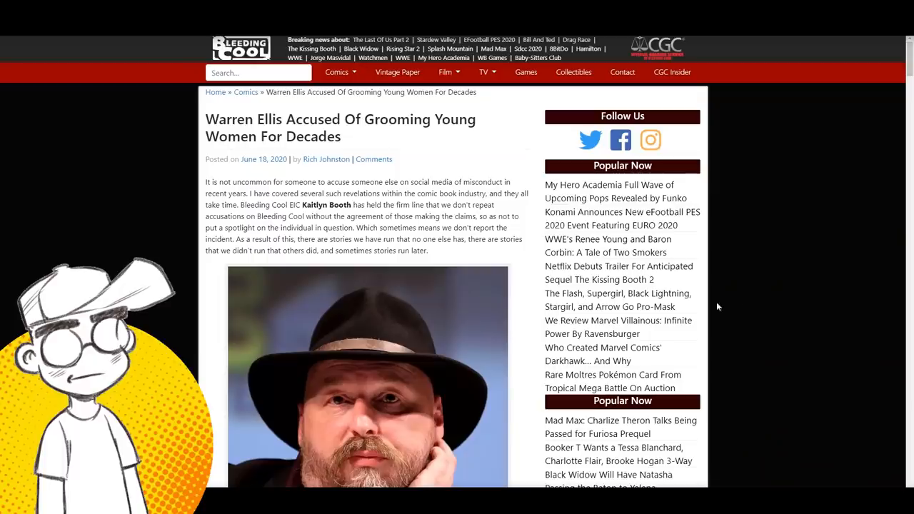
- Scroll past the Warren Ellis article photo and back up to its opening paragraph
scroll("down", 3)
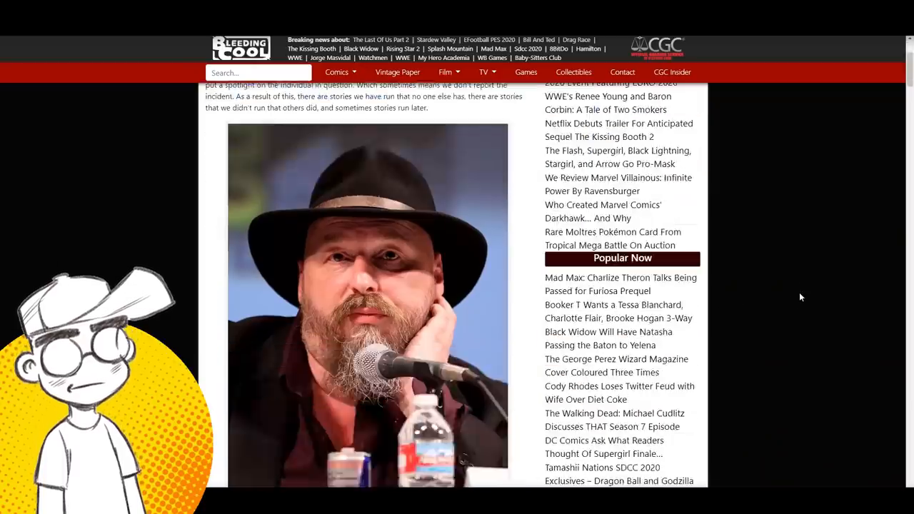
scroll("up", 3)
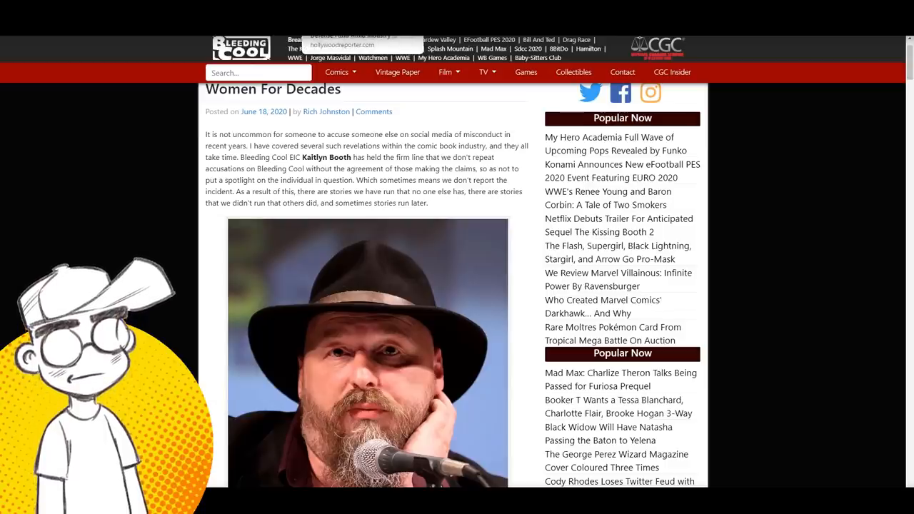
mouse_move(640, 187)
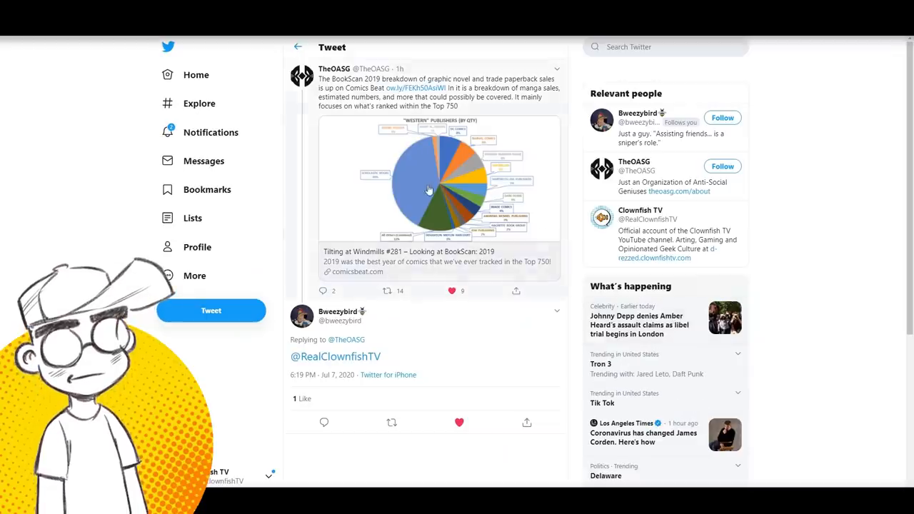
mouse_move(337, 311)
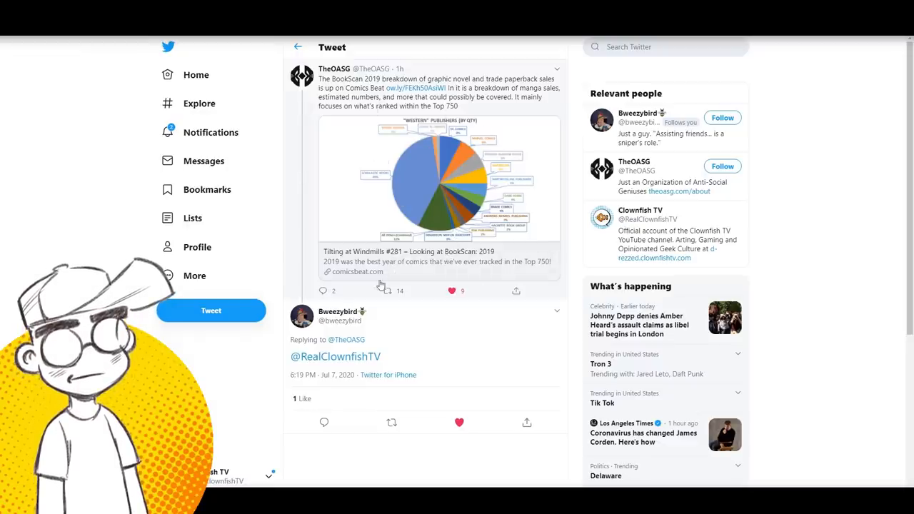
- Open the linked Comics Beat BookScan 2019 article and scroll to the Top 750 growth table
left_click(357, 272)
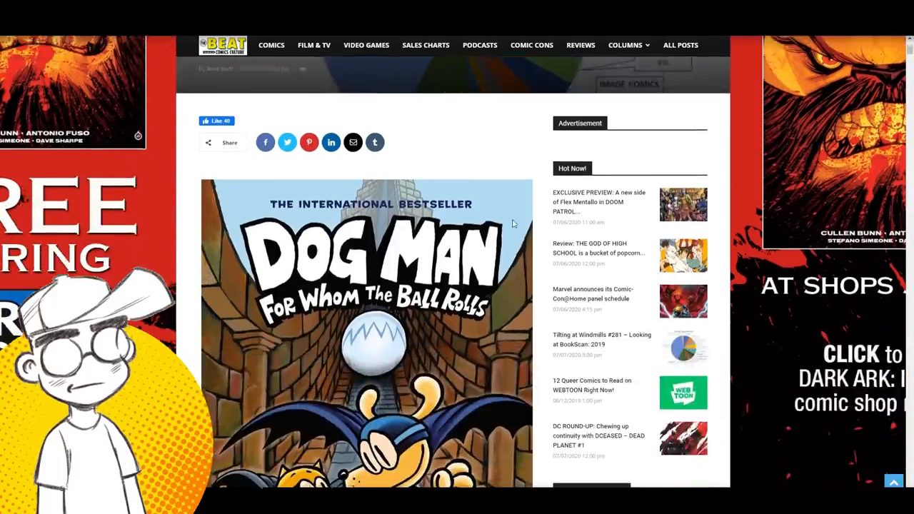
scroll("down", 3)
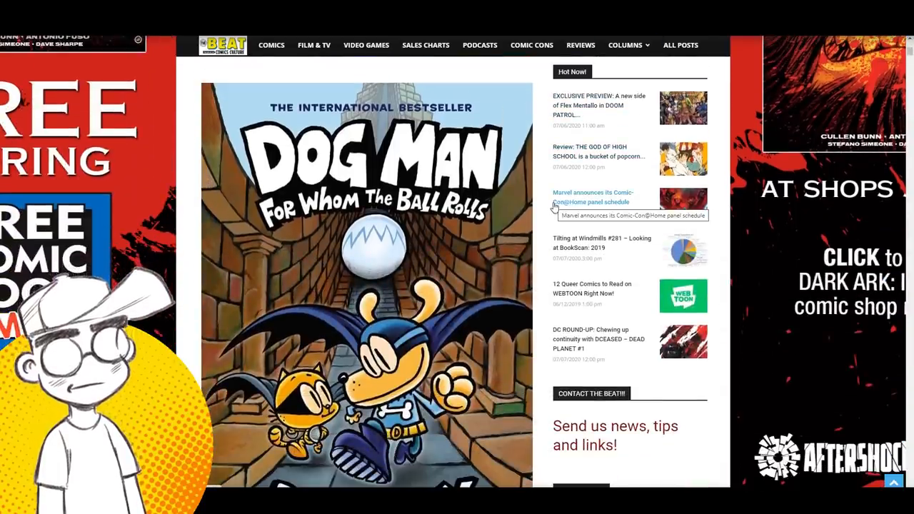
mouse_move(620, 211)
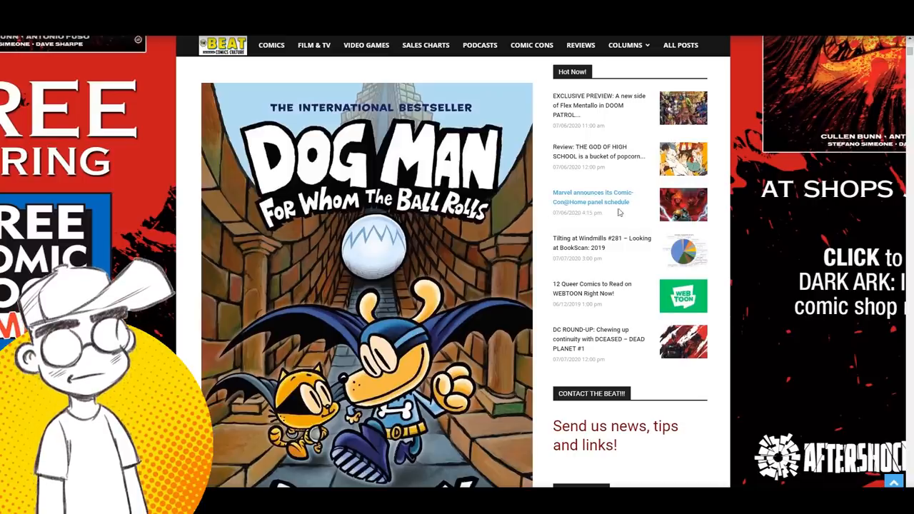
scroll("down", 3)
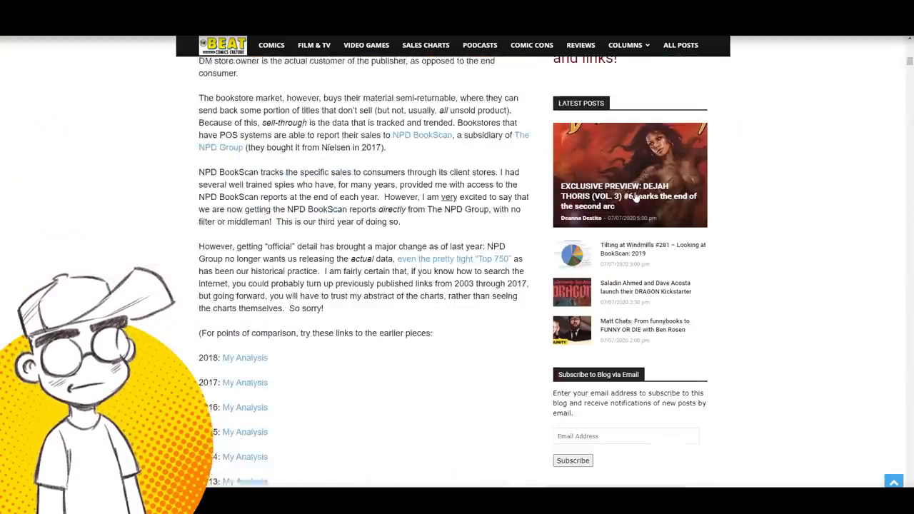
scroll("down", 3)
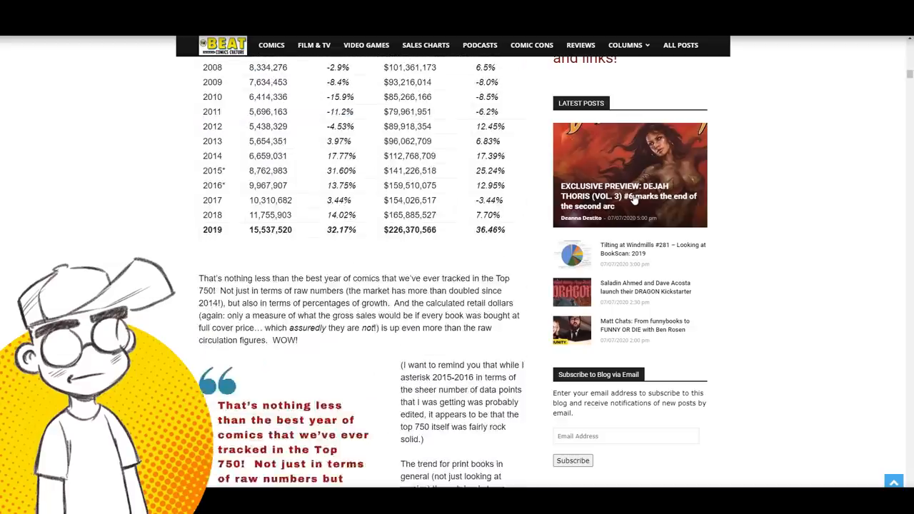
scroll("up", 3)
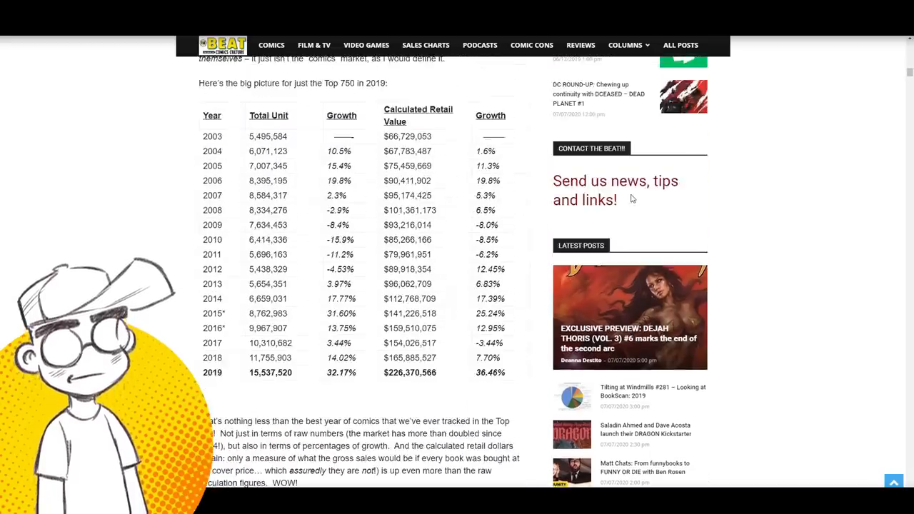
- Scroll on to the table of all NPD BookScan comics sales by year
scroll("down", 3)
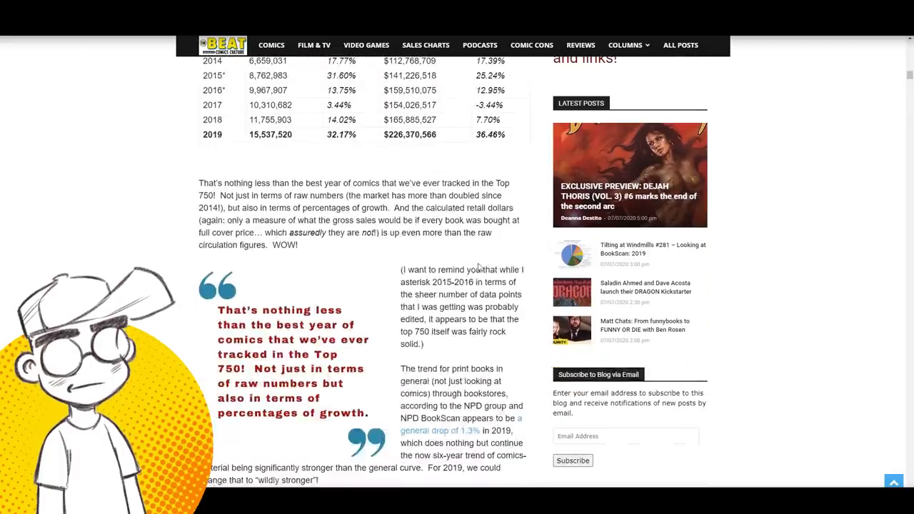
scroll("down", 3)
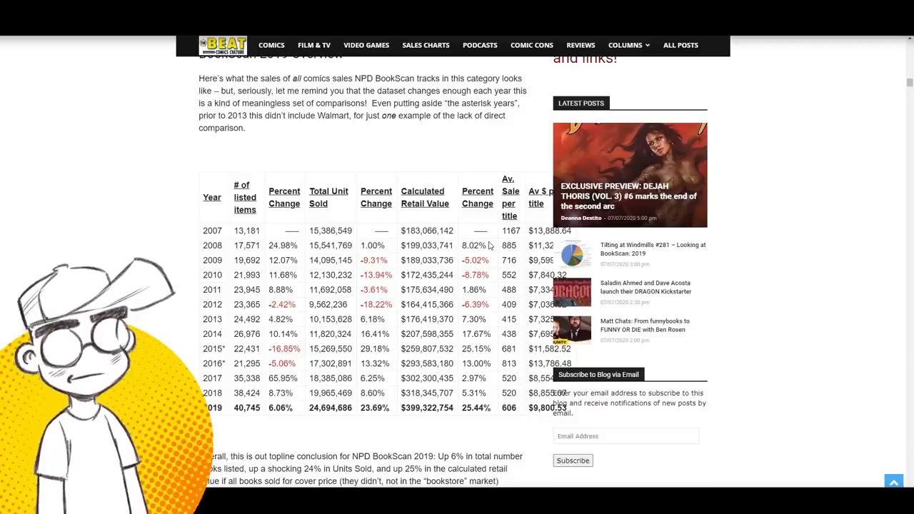
mouse_move(360, 311)
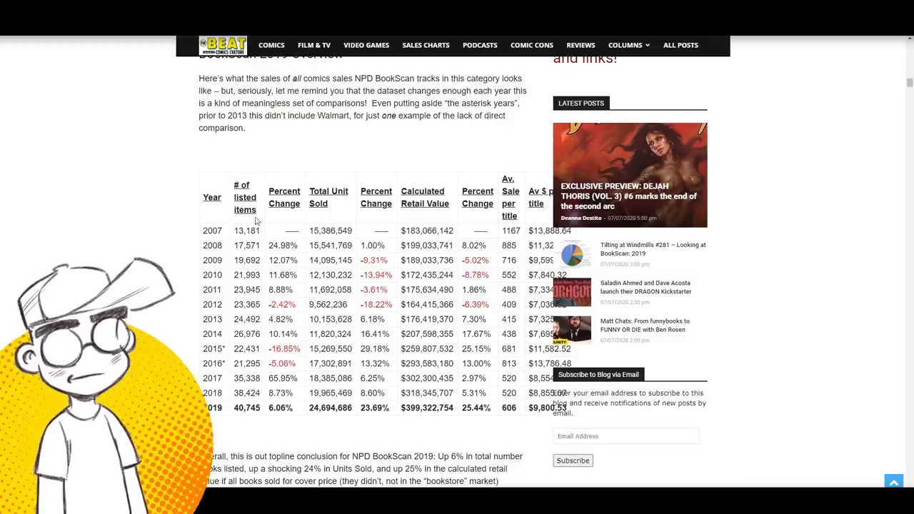
scroll("down", 3)
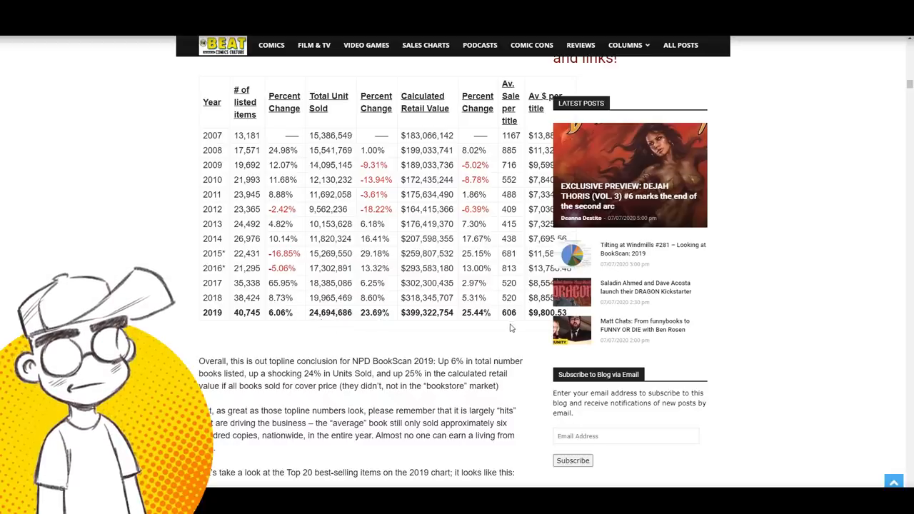
- Read through the Top 20 best-selling 2019 titles table, highlighting the 98,720 sales figure at rank 20
scroll("down", 3)
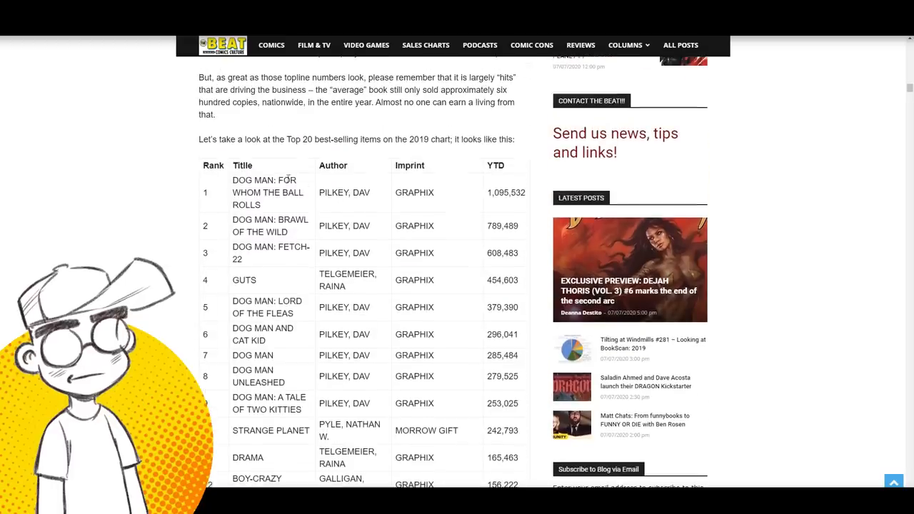
scroll("down", 3)
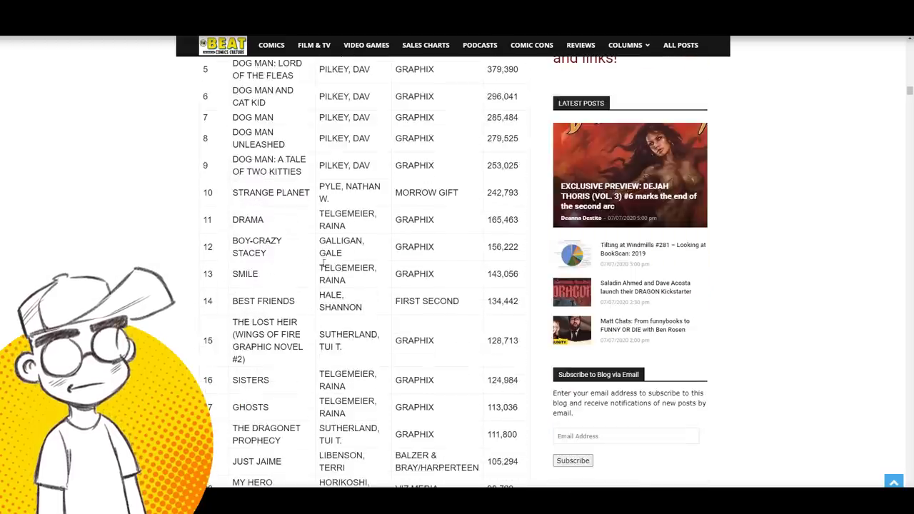
scroll("down", 3)
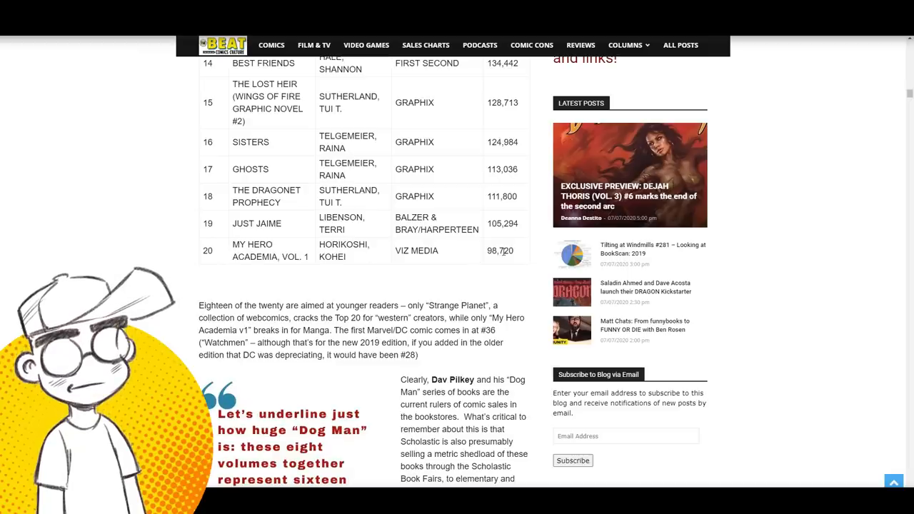
double_click(501, 252)
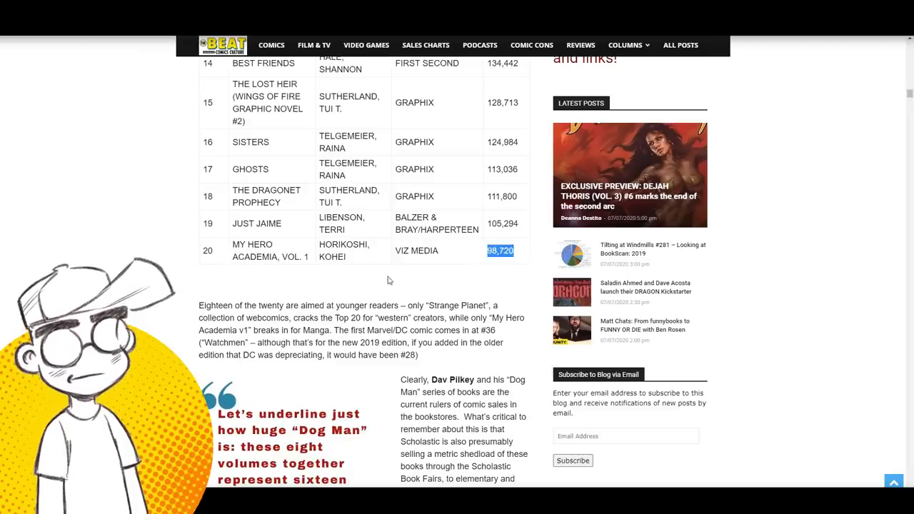
scroll("up", 3)
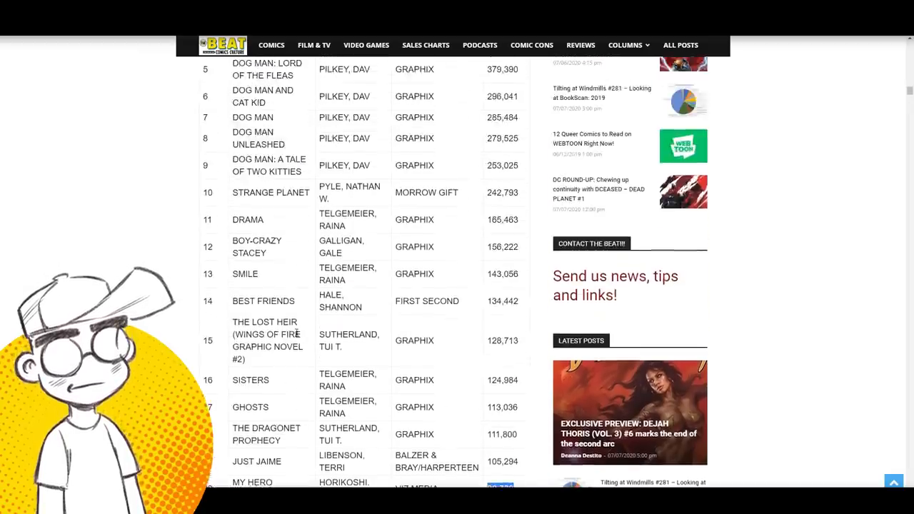
scroll("down", 3)
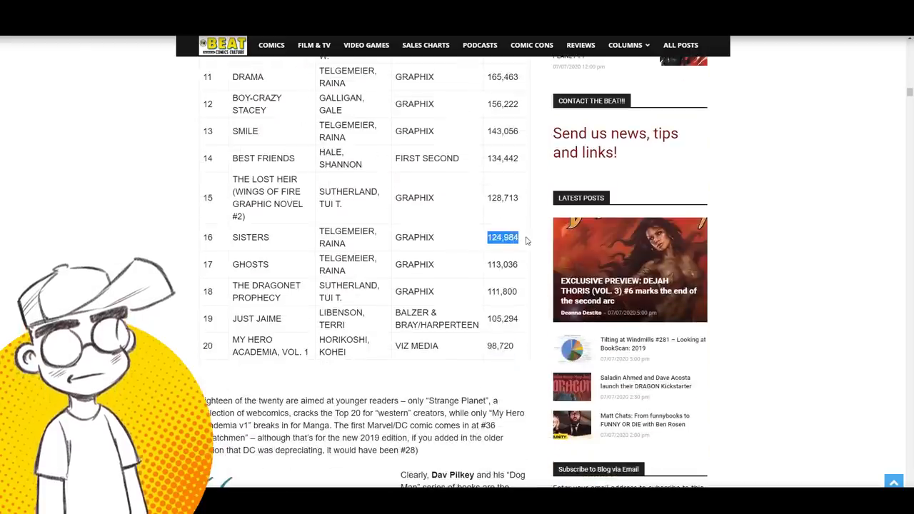
scroll("up", 3)
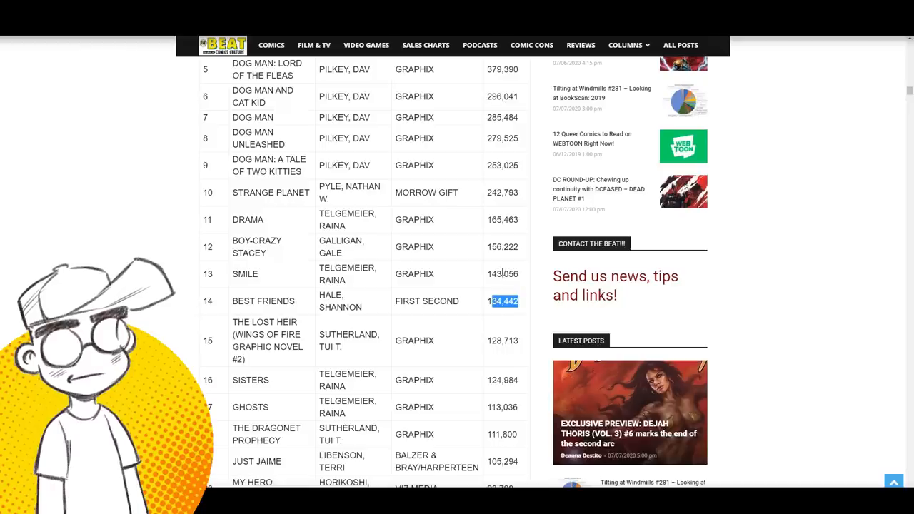
scroll("down", 3)
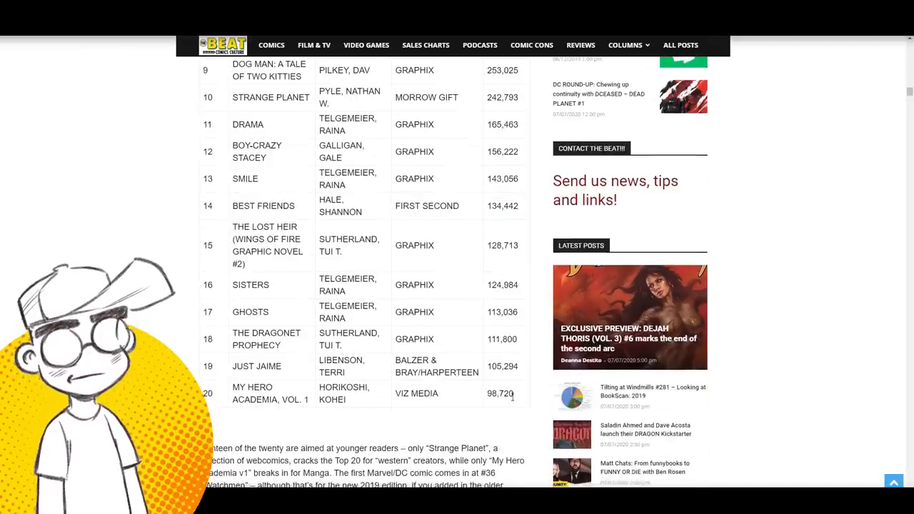
double_click(500, 395)
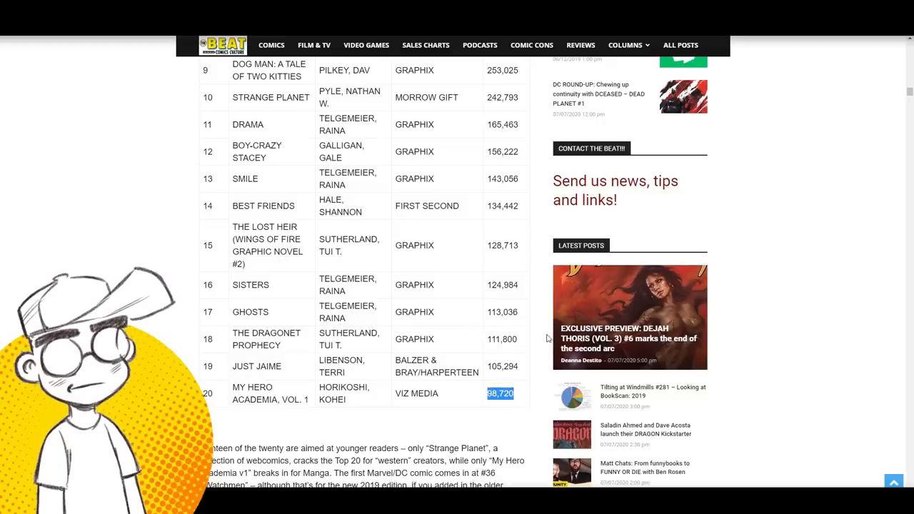
scroll("up", 3)
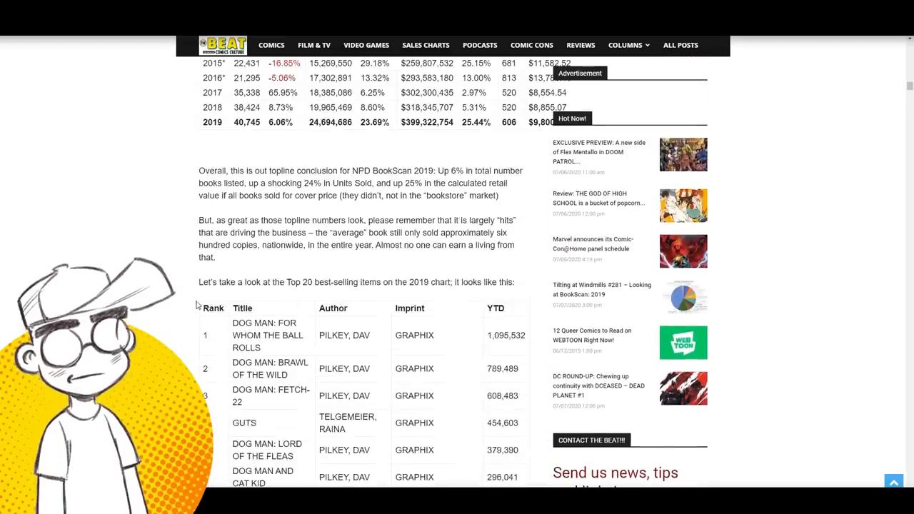
scroll("down", 3)
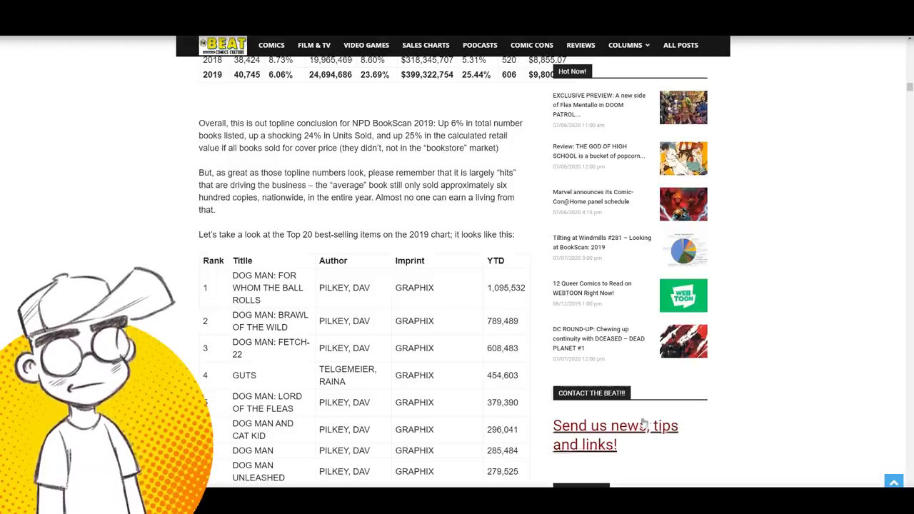
- Scroll on to the commentary below the chart about the Dog Man books
scroll("down", 3)
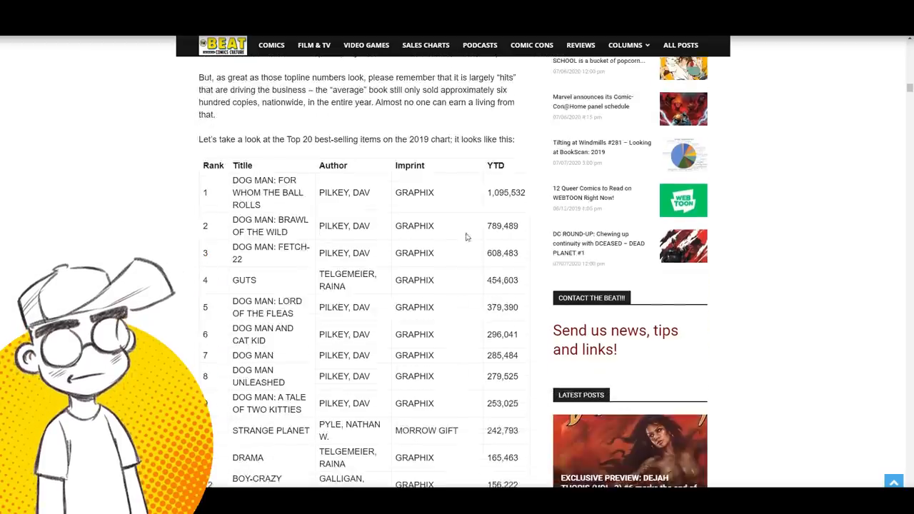
scroll("down", 3)
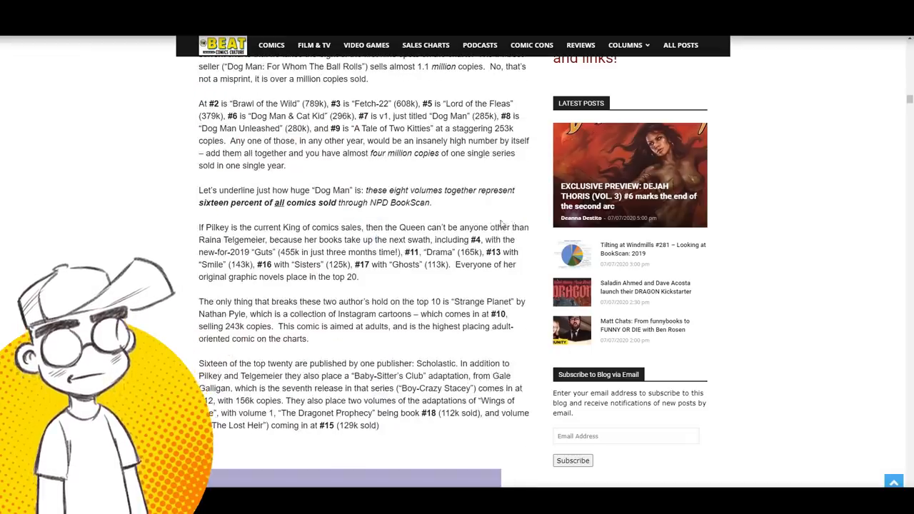
scroll("down", 3)
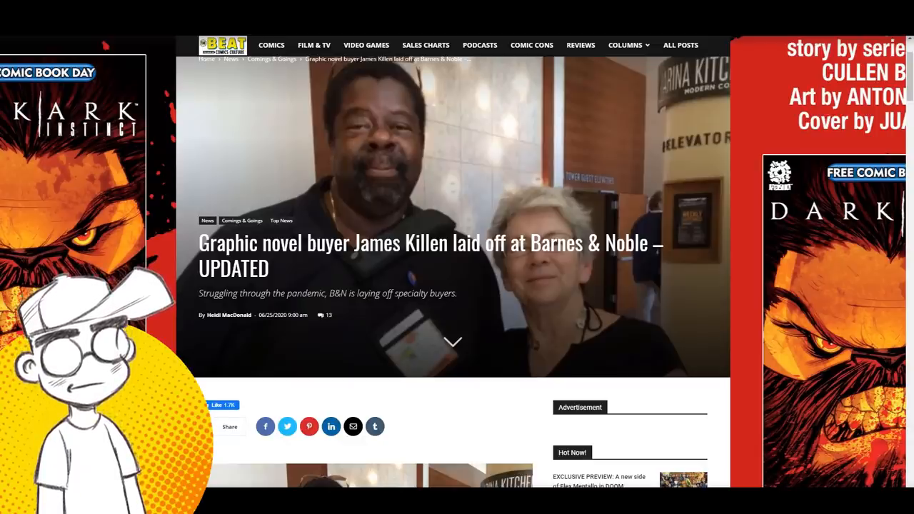
- Scroll through the James Killen layoff article's photo and opening quote, then back to its headline
scroll("down", 3)
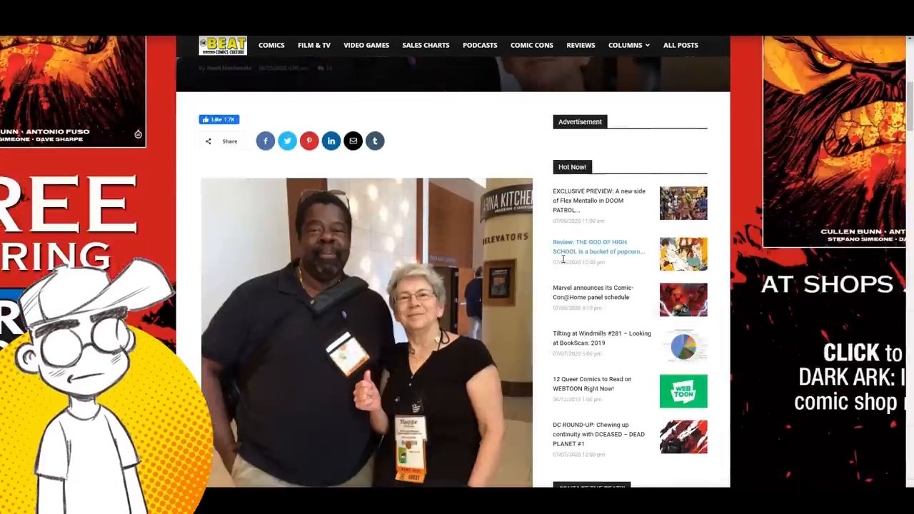
scroll("down", 3)
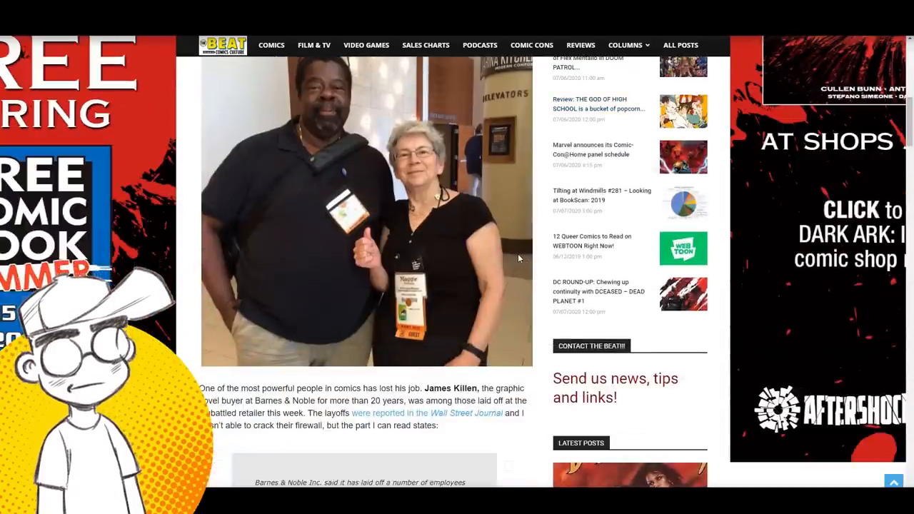
scroll("down", 3)
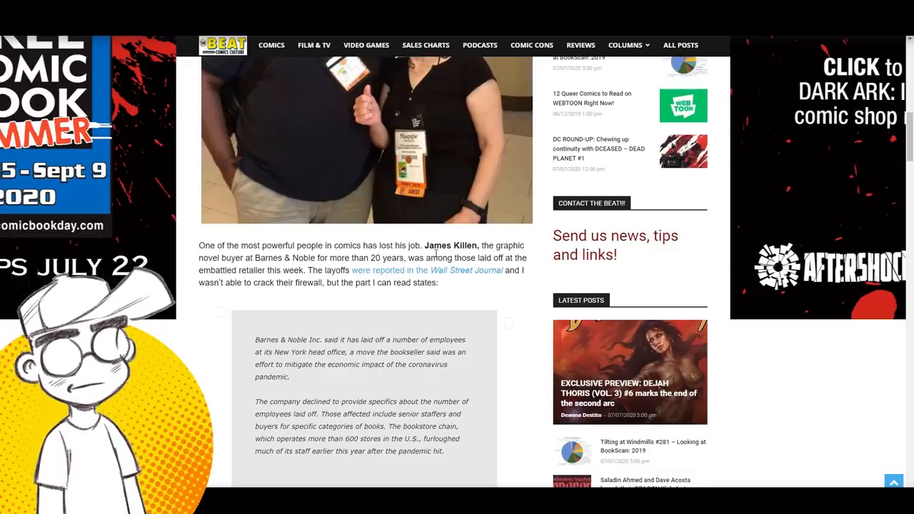
scroll("up", 3)
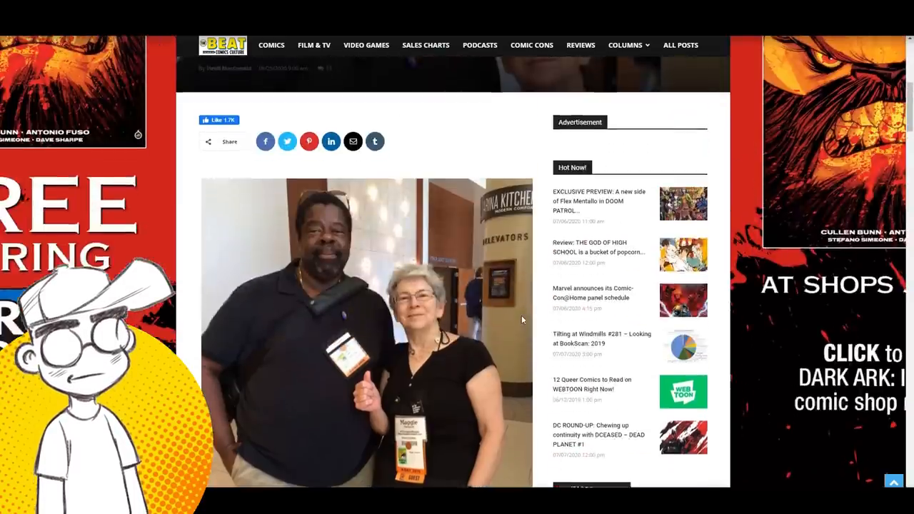
scroll("up", 3)
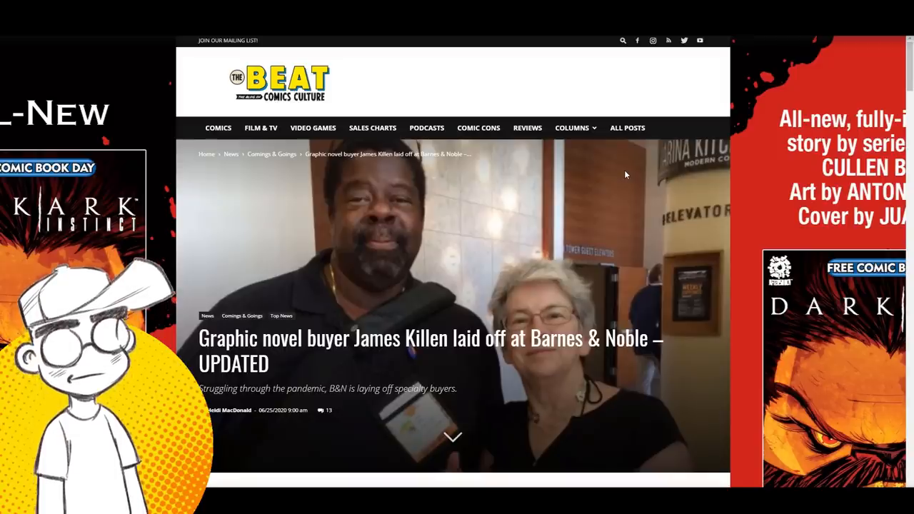
mouse_move(772, 226)
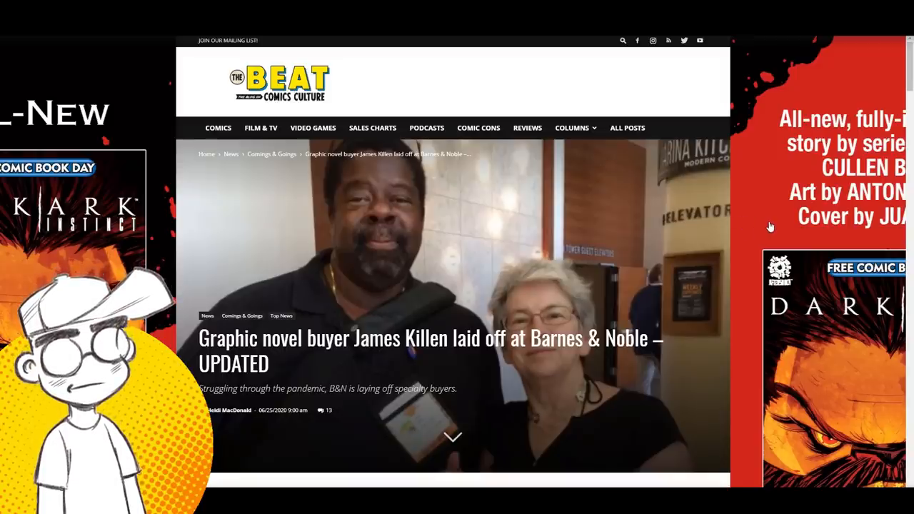